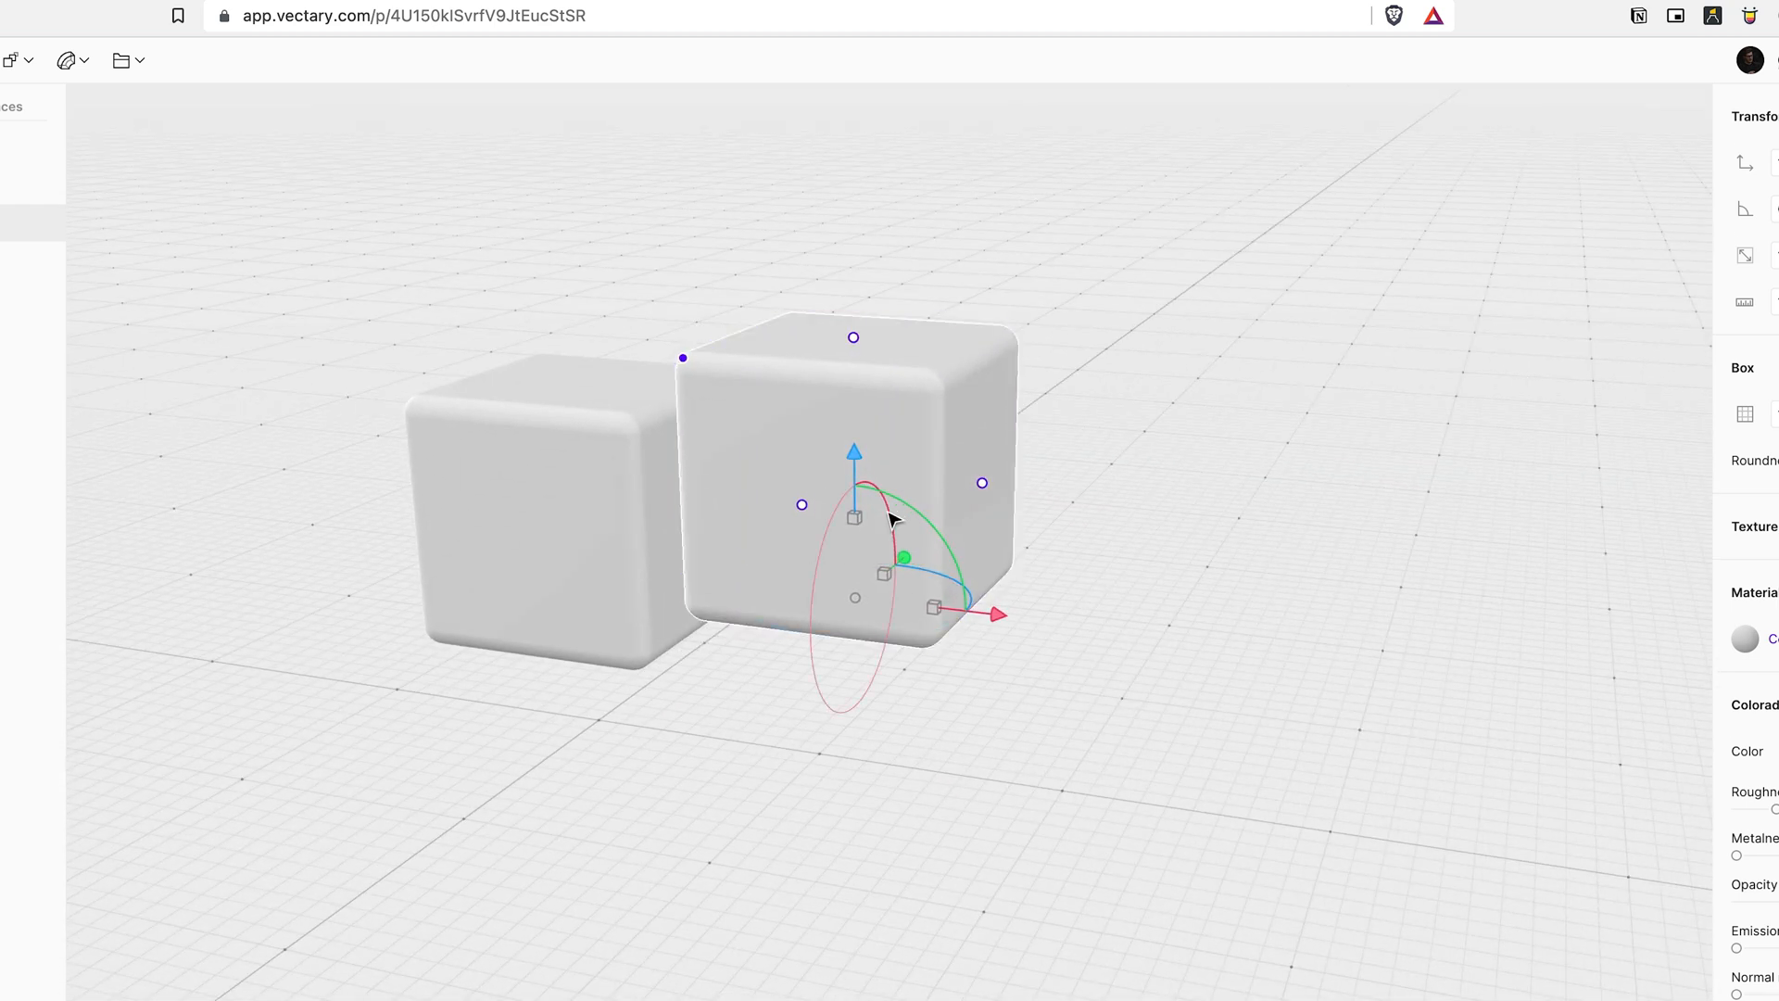
# Arrange the six duplicated cubes into a floating row, each tilted at its own angle
pyautogui.click(556, 519)
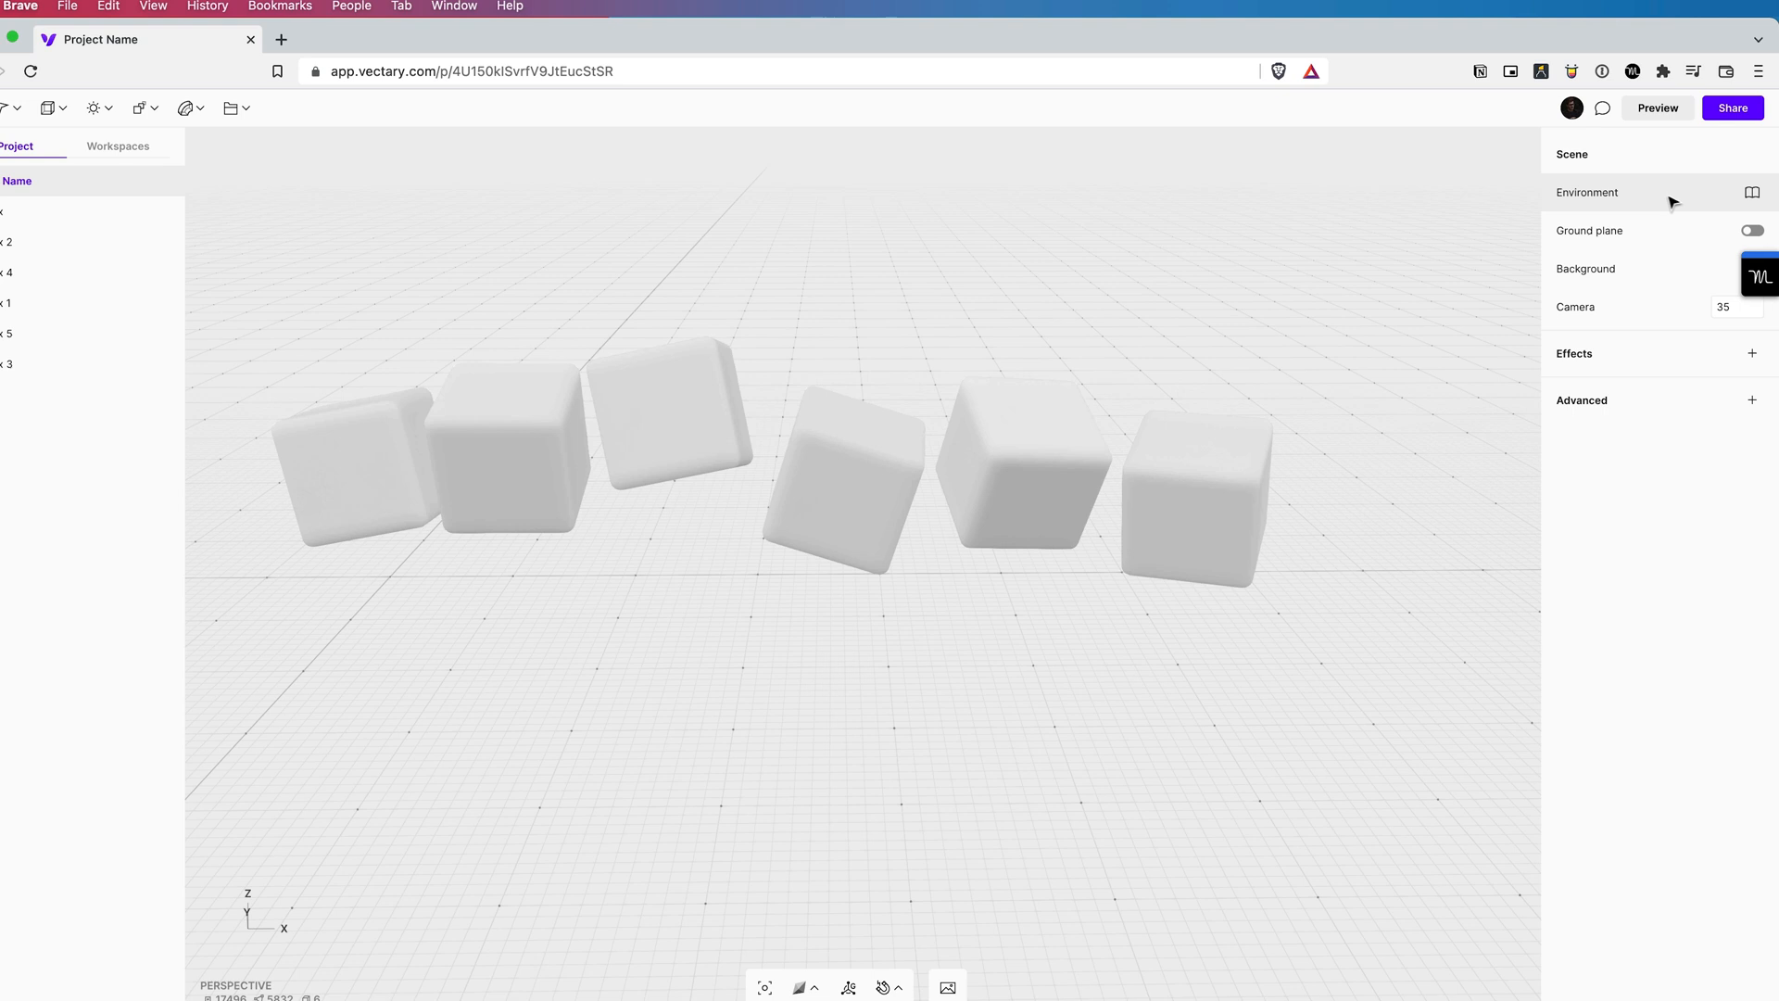
# Switch on the Ground plane, add the Soft Shadows effect, and enable Augmented Reality under Advanced
pyautogui.click(1751, 229)
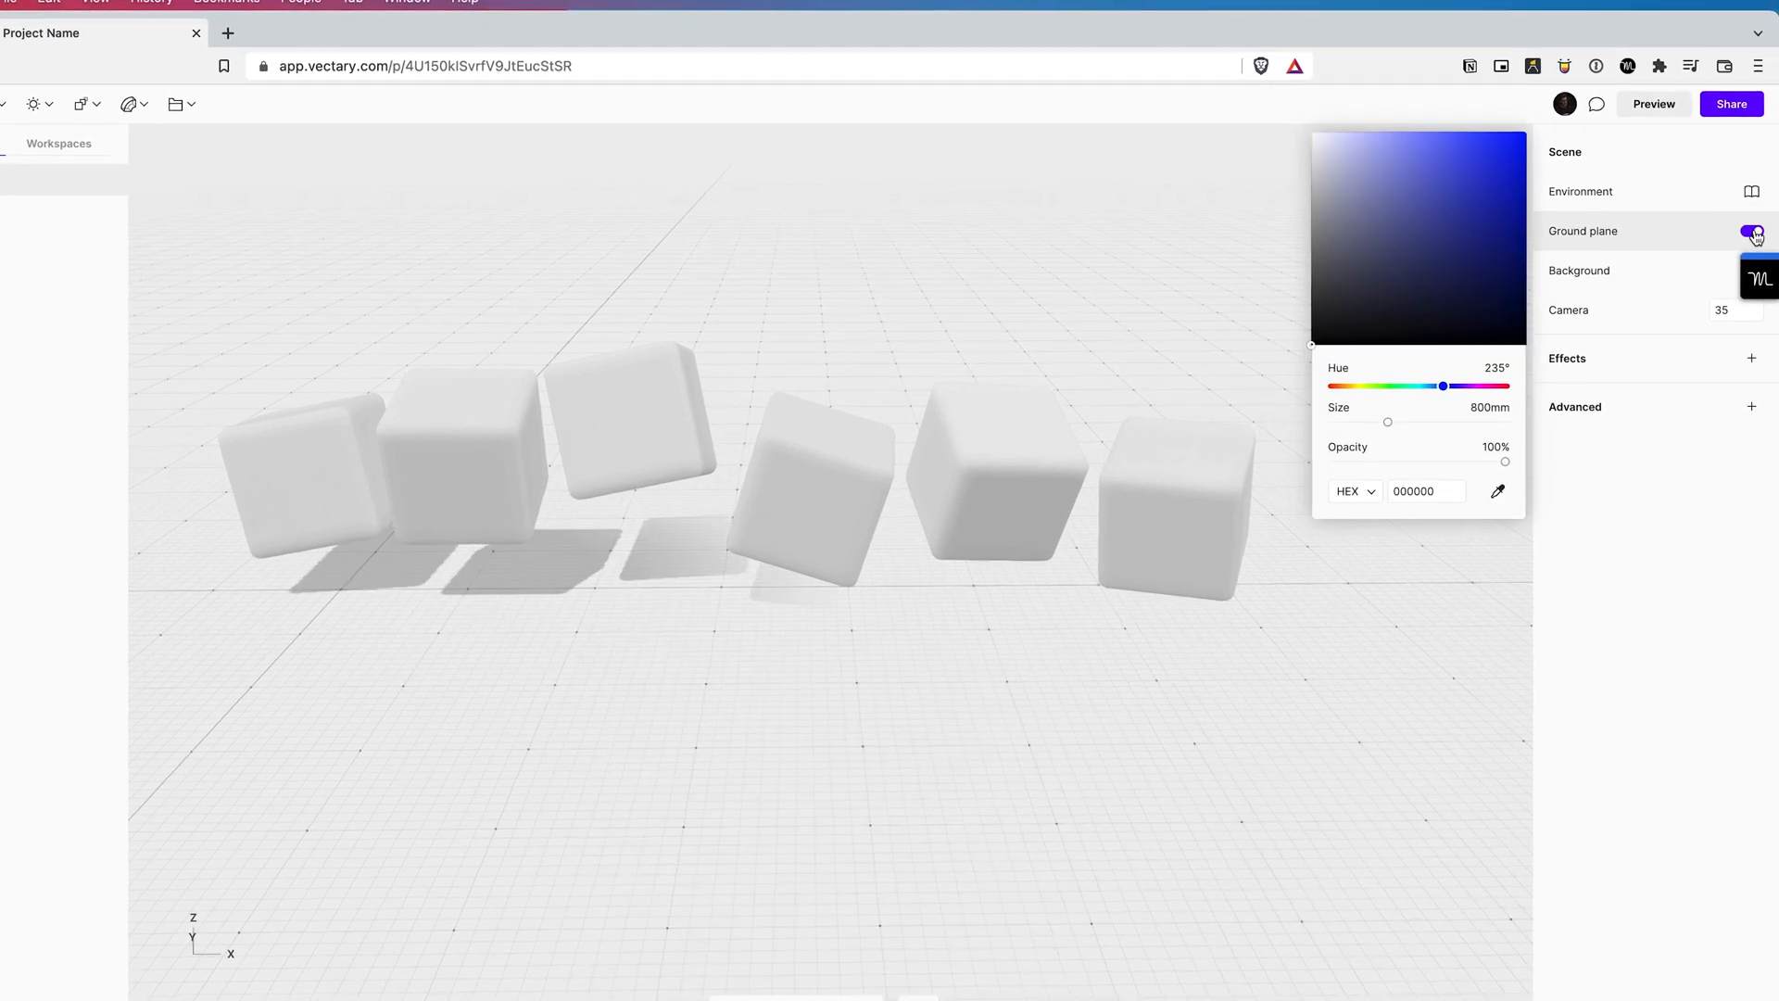
pyautogui.click(1751, 358)
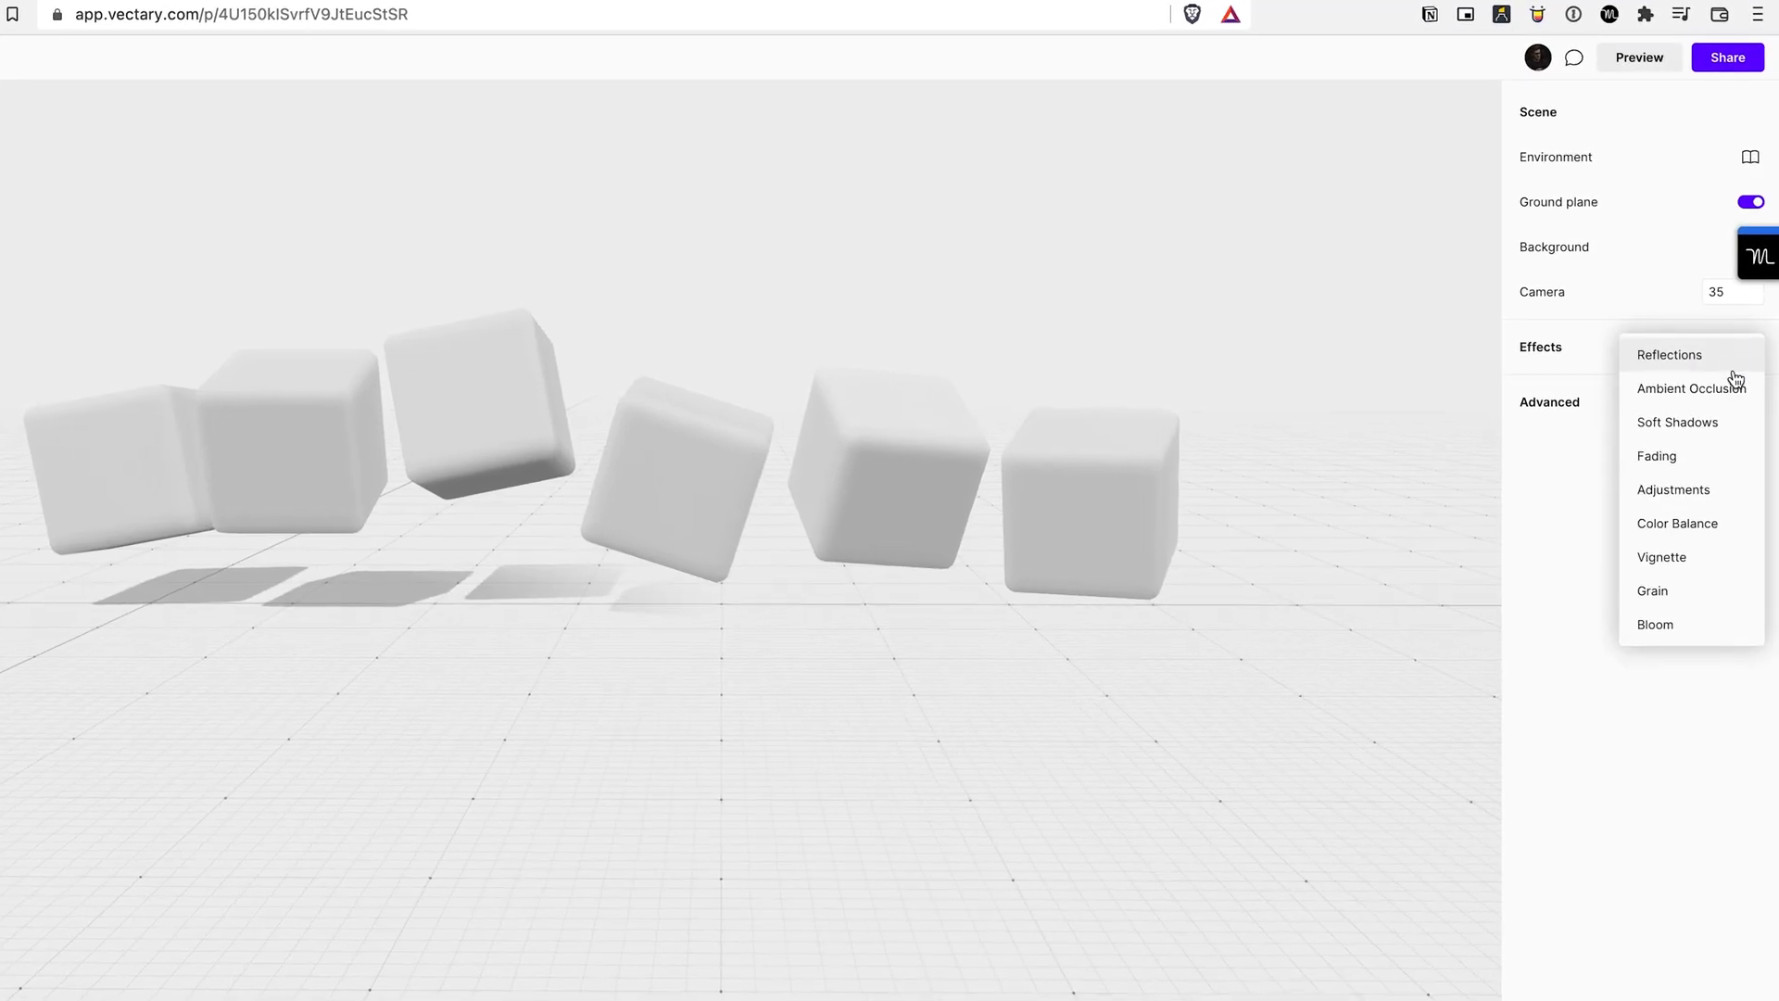
pyautogui.click(1677, 421)
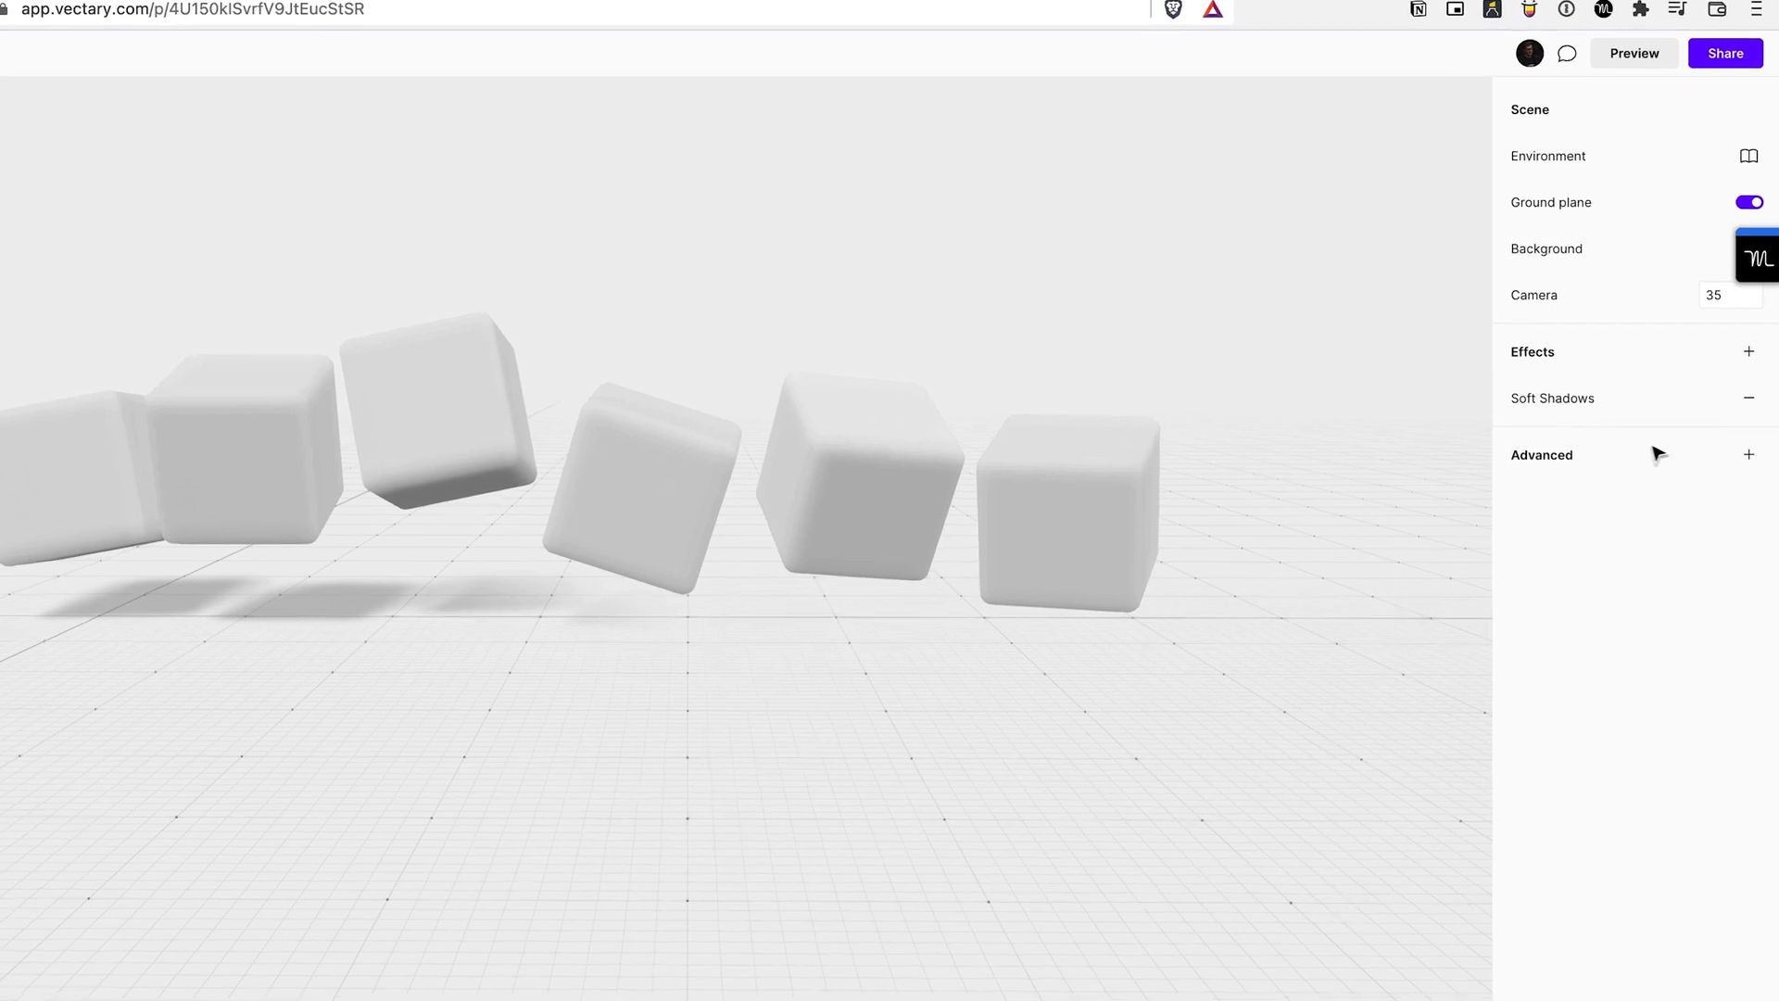
pyautogui.click(1748, 350)
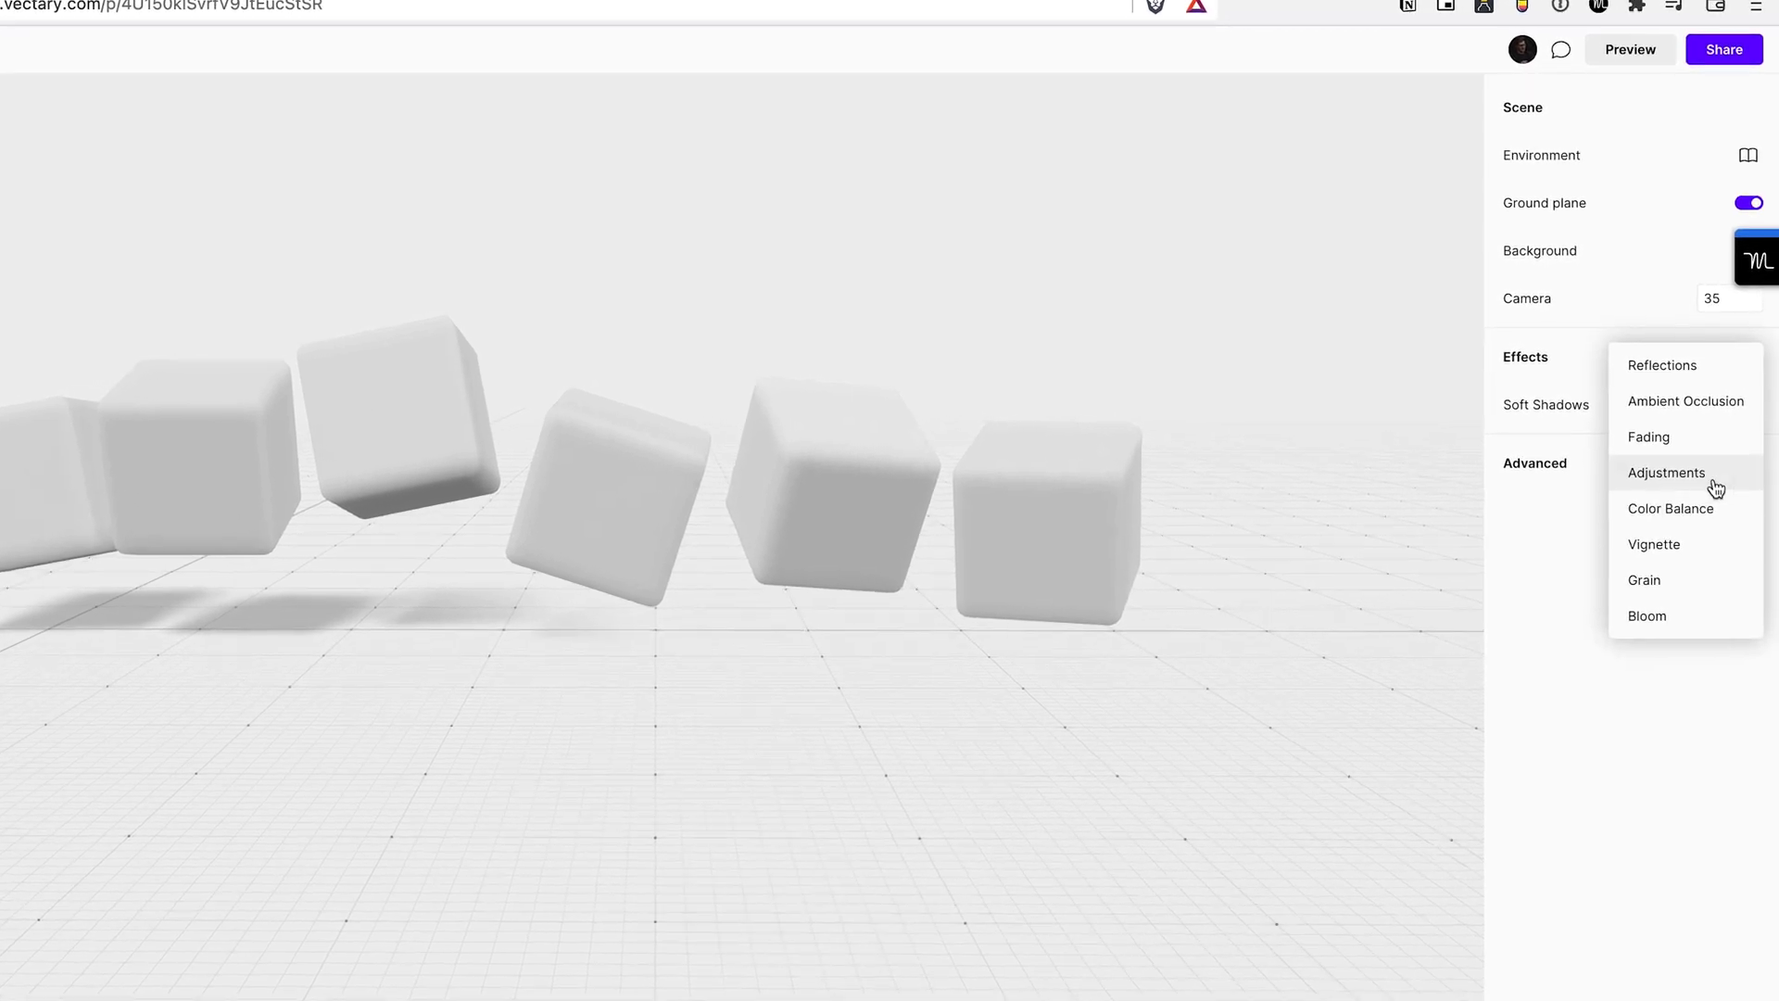
pyautogui.click(18, 109)
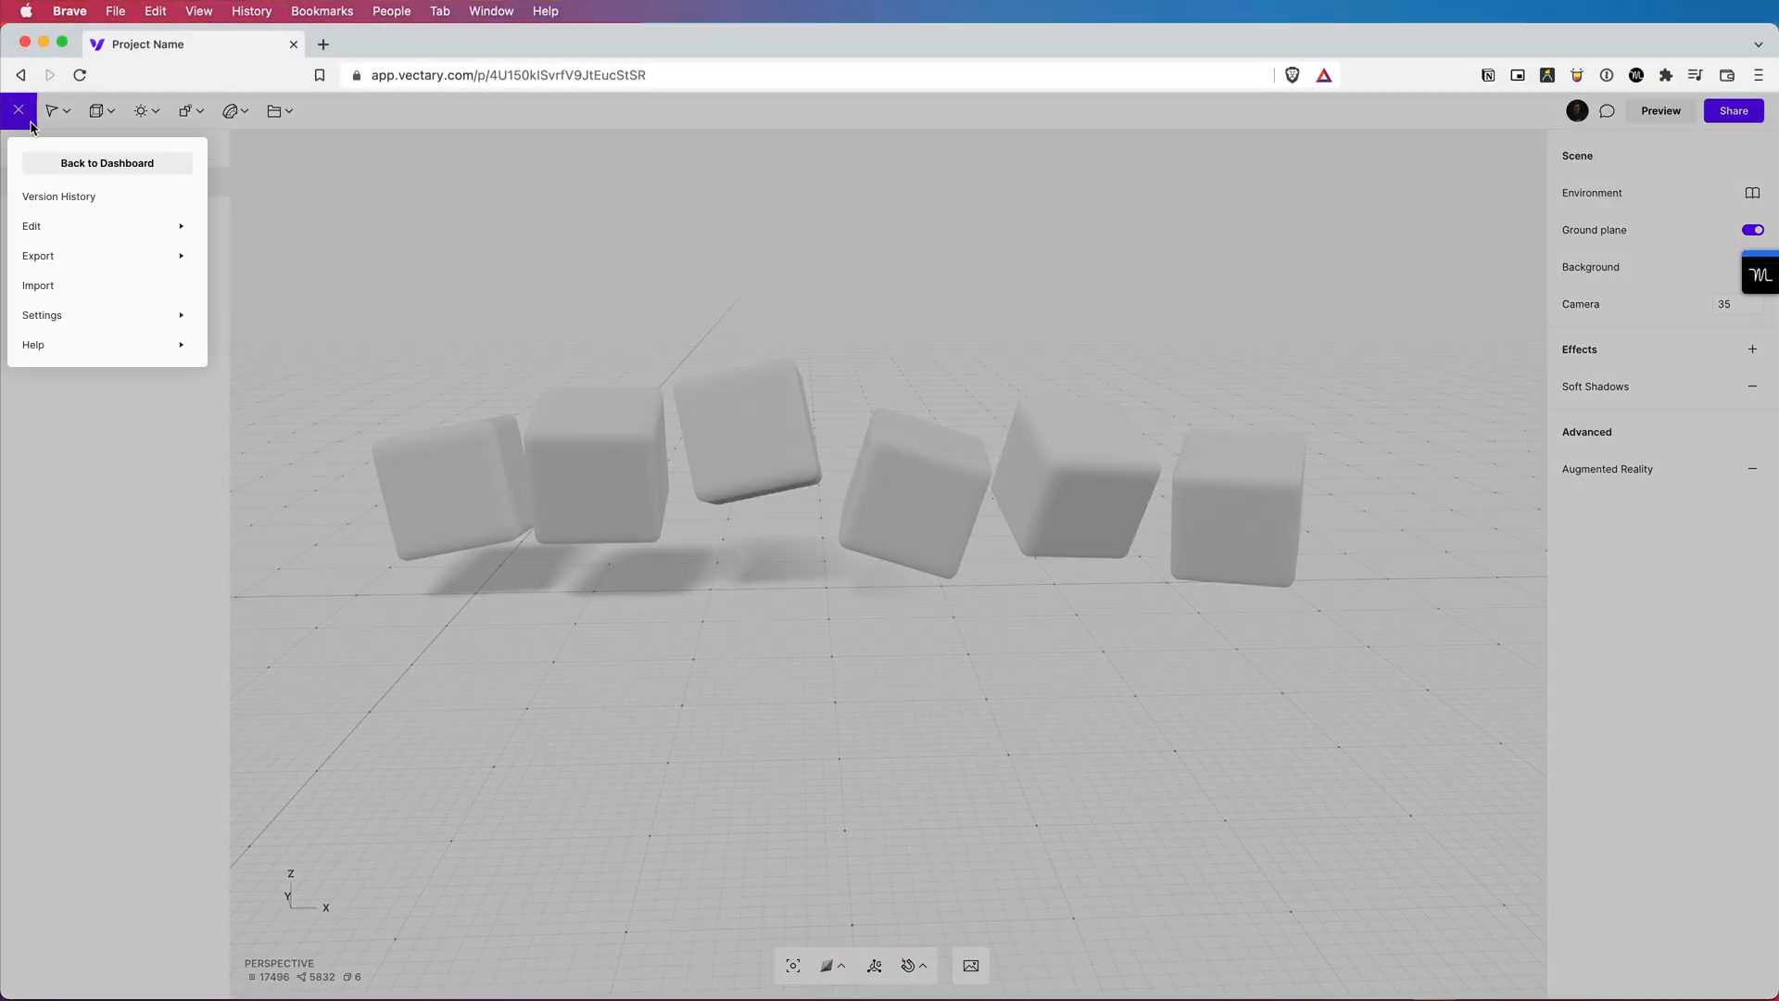
# Export the cube scene as a USDZ file, download it, and AirDrop it to the iPad
pyautogui.click(37, 256)
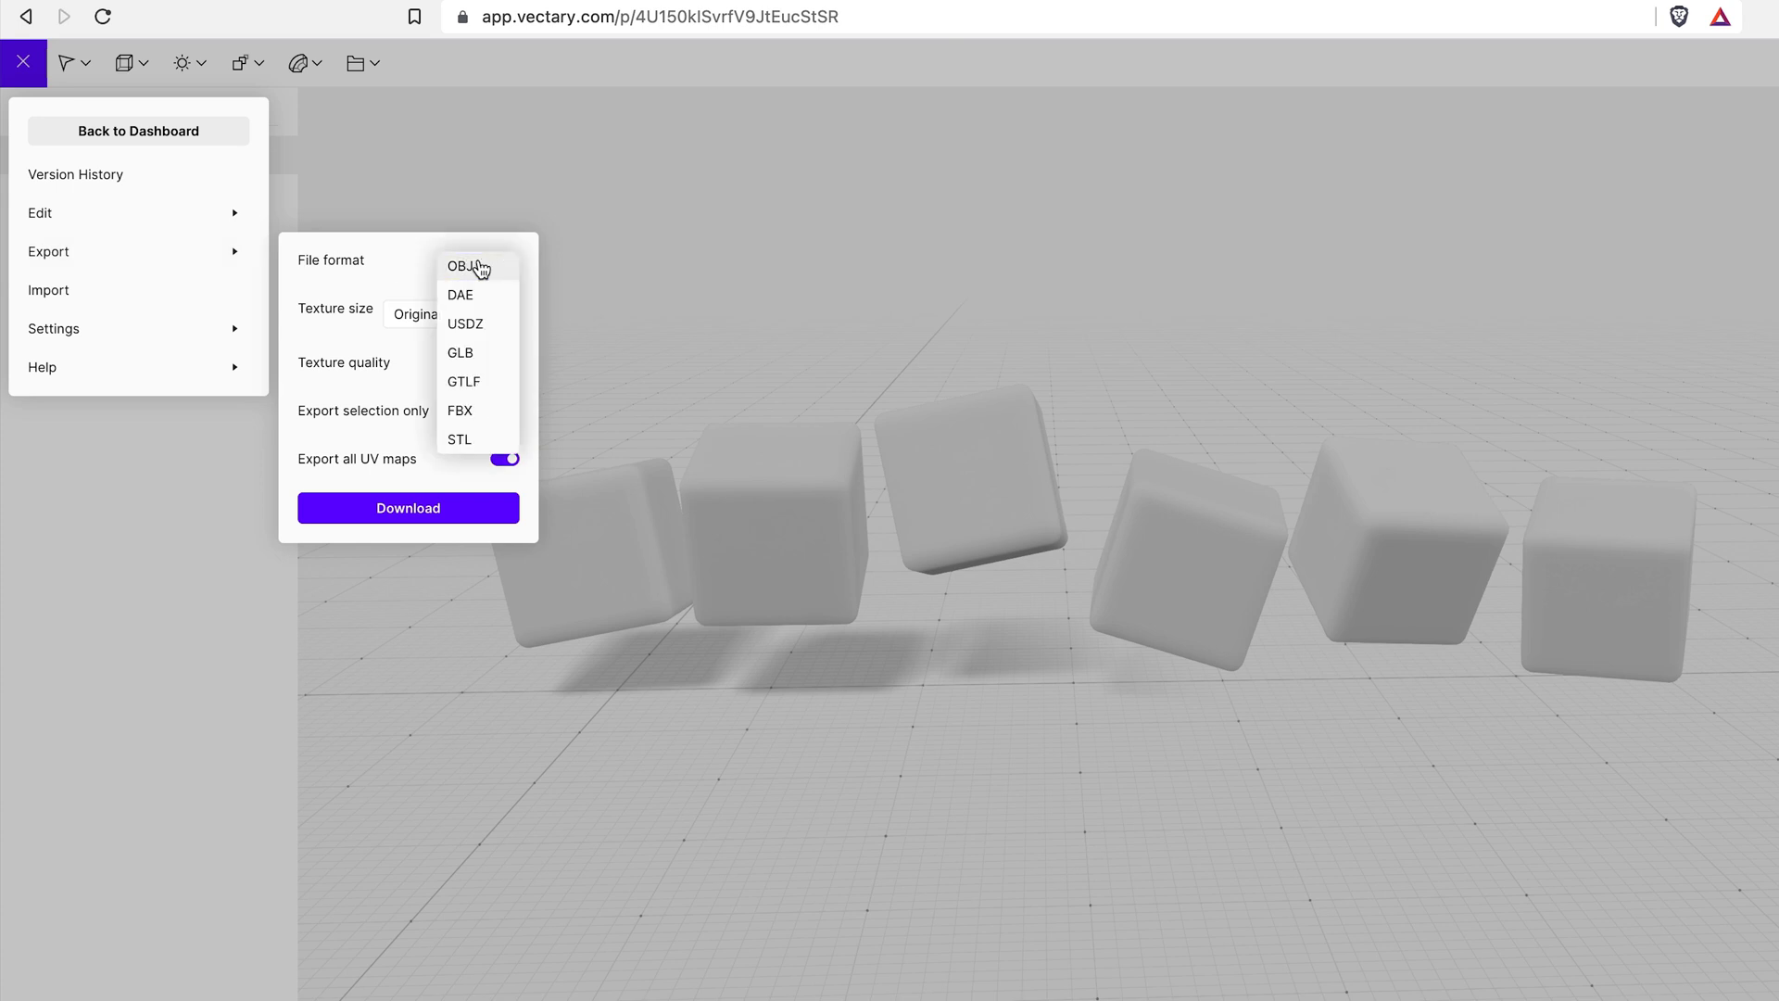
pyautogui.click(464, 323)
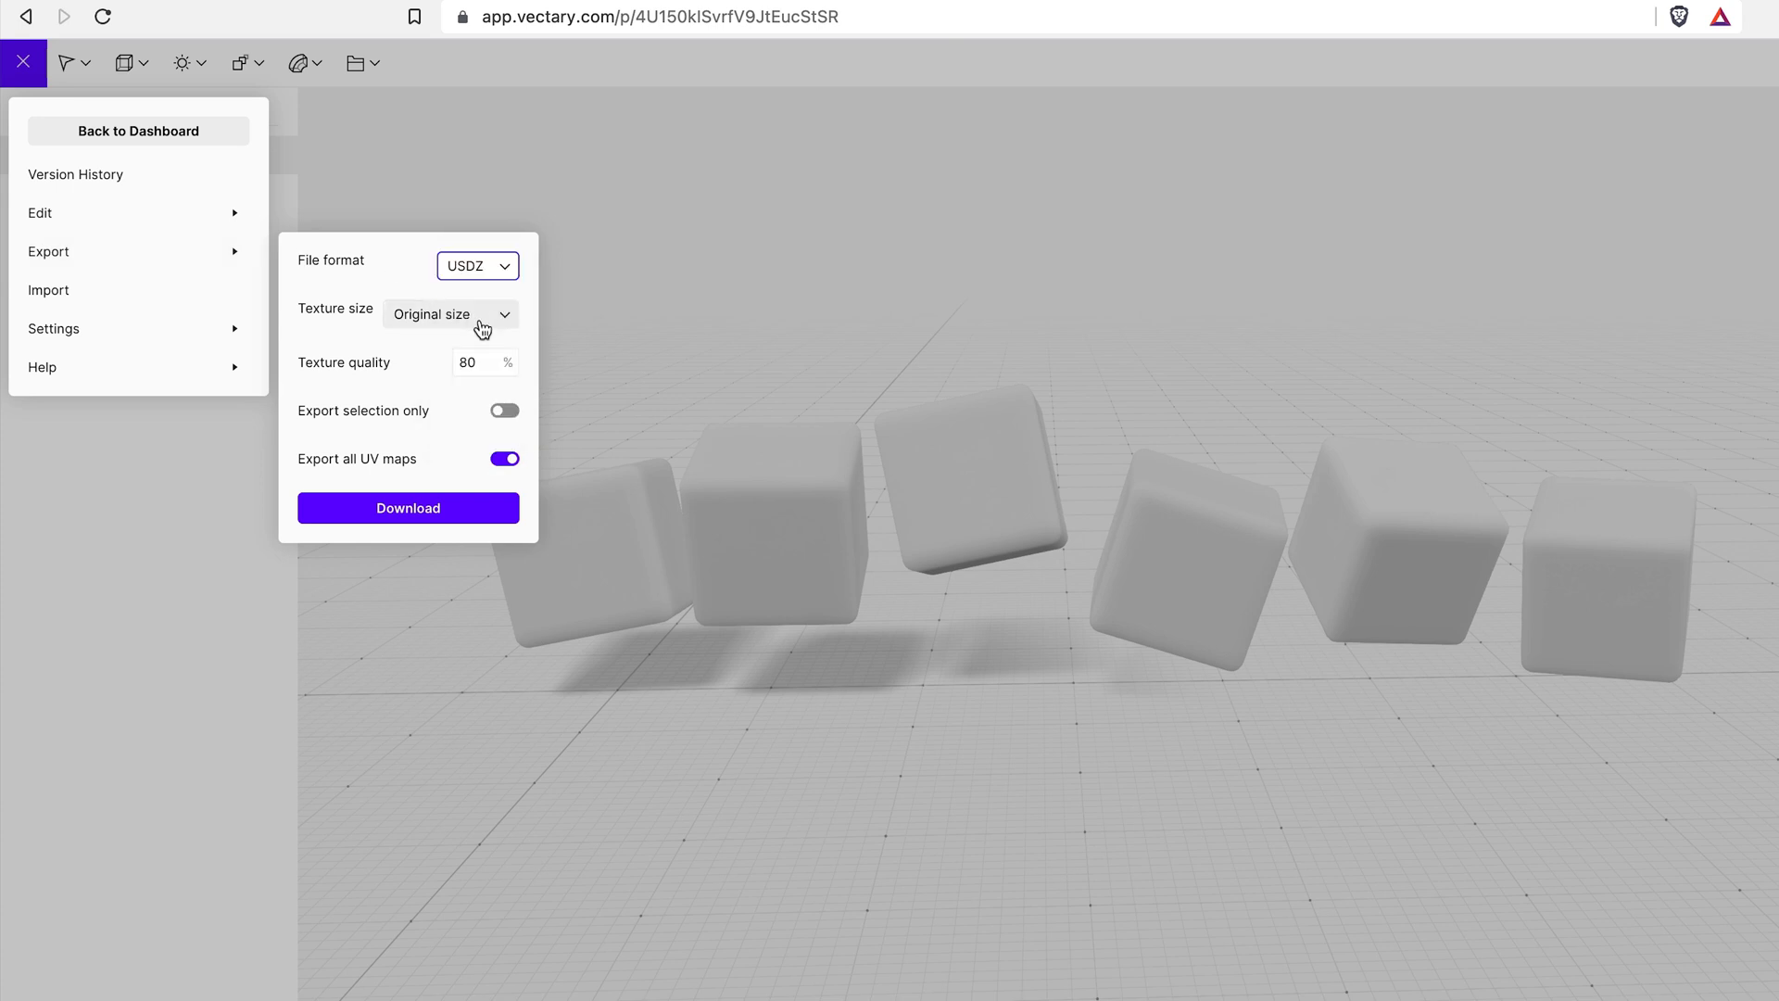
pyautogui.moveTo(408, 508)
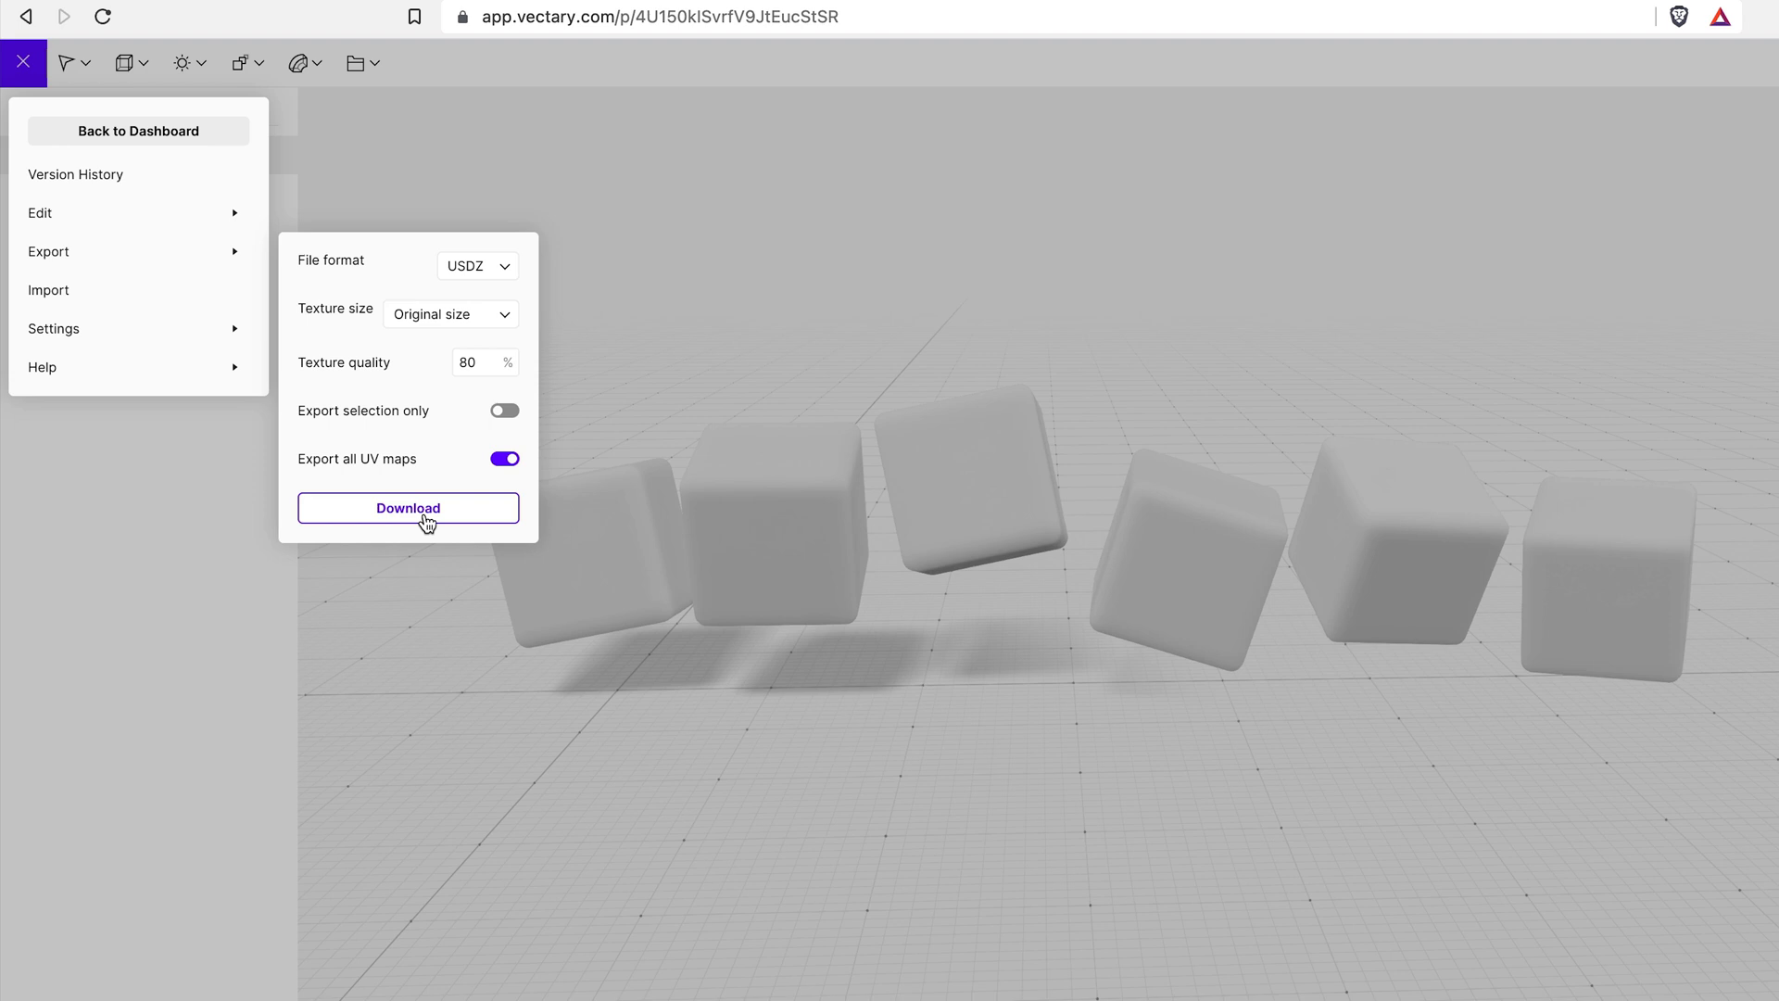
pyautogui.click(408, 507)
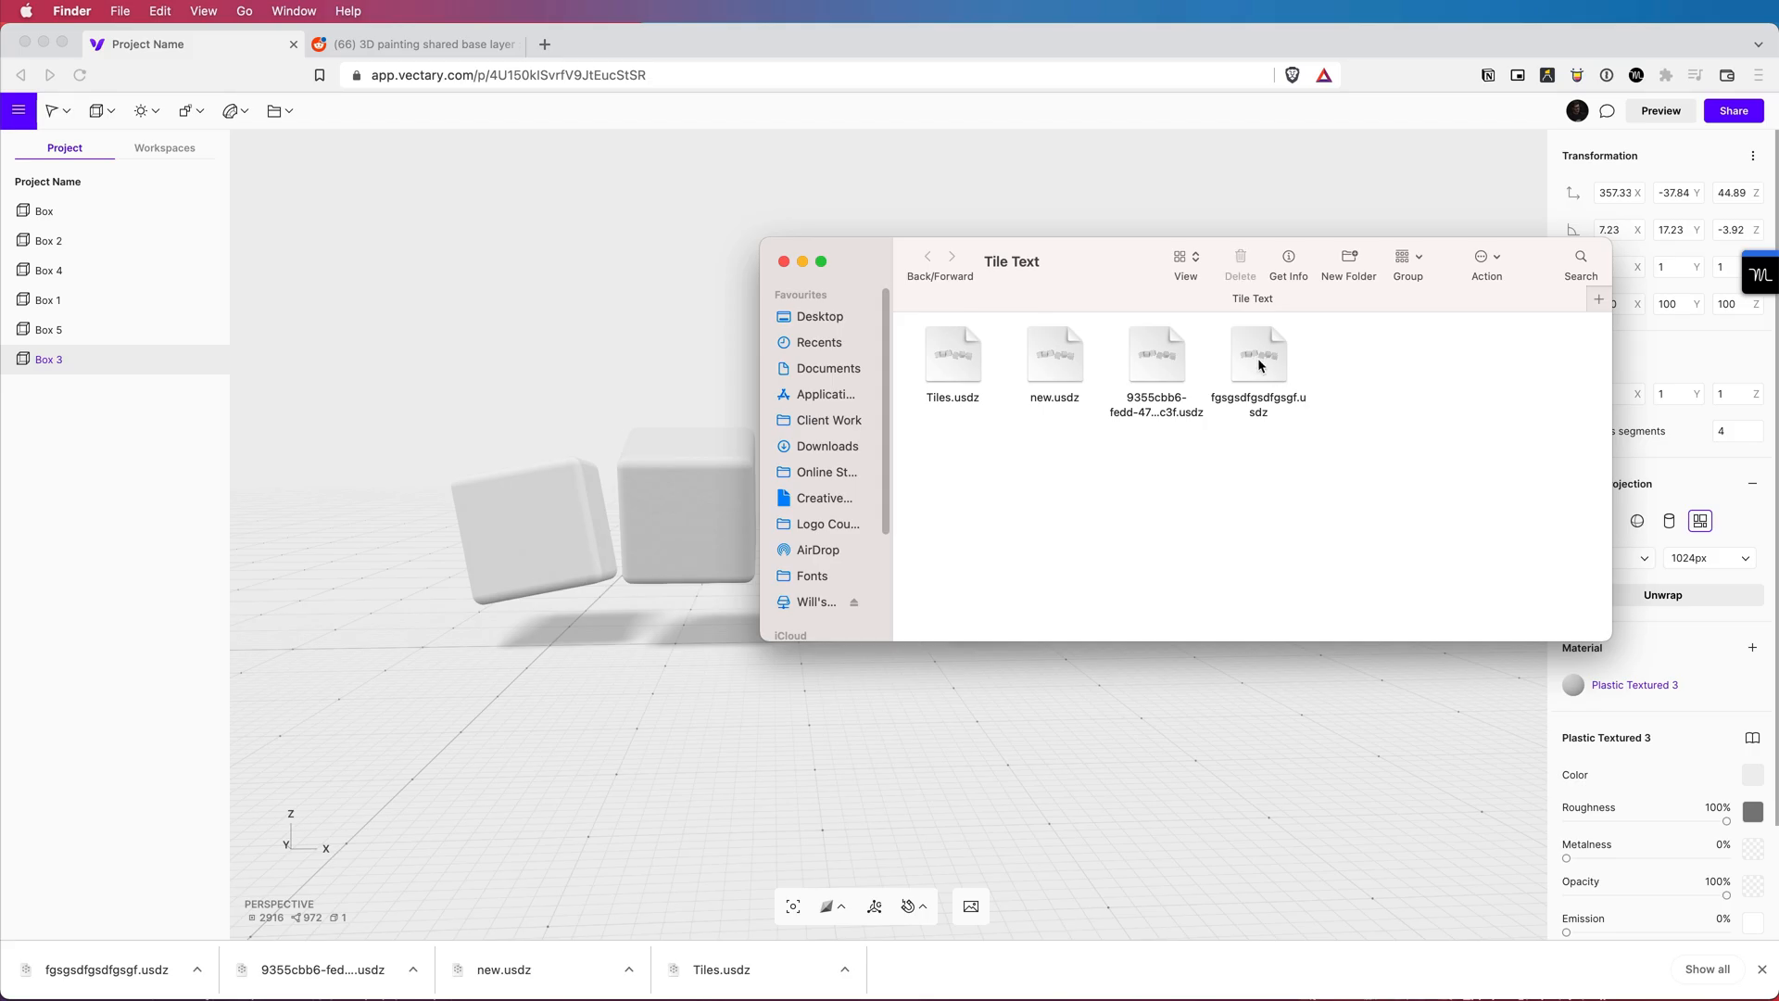
pyautogui.rightClick(1258, 352)
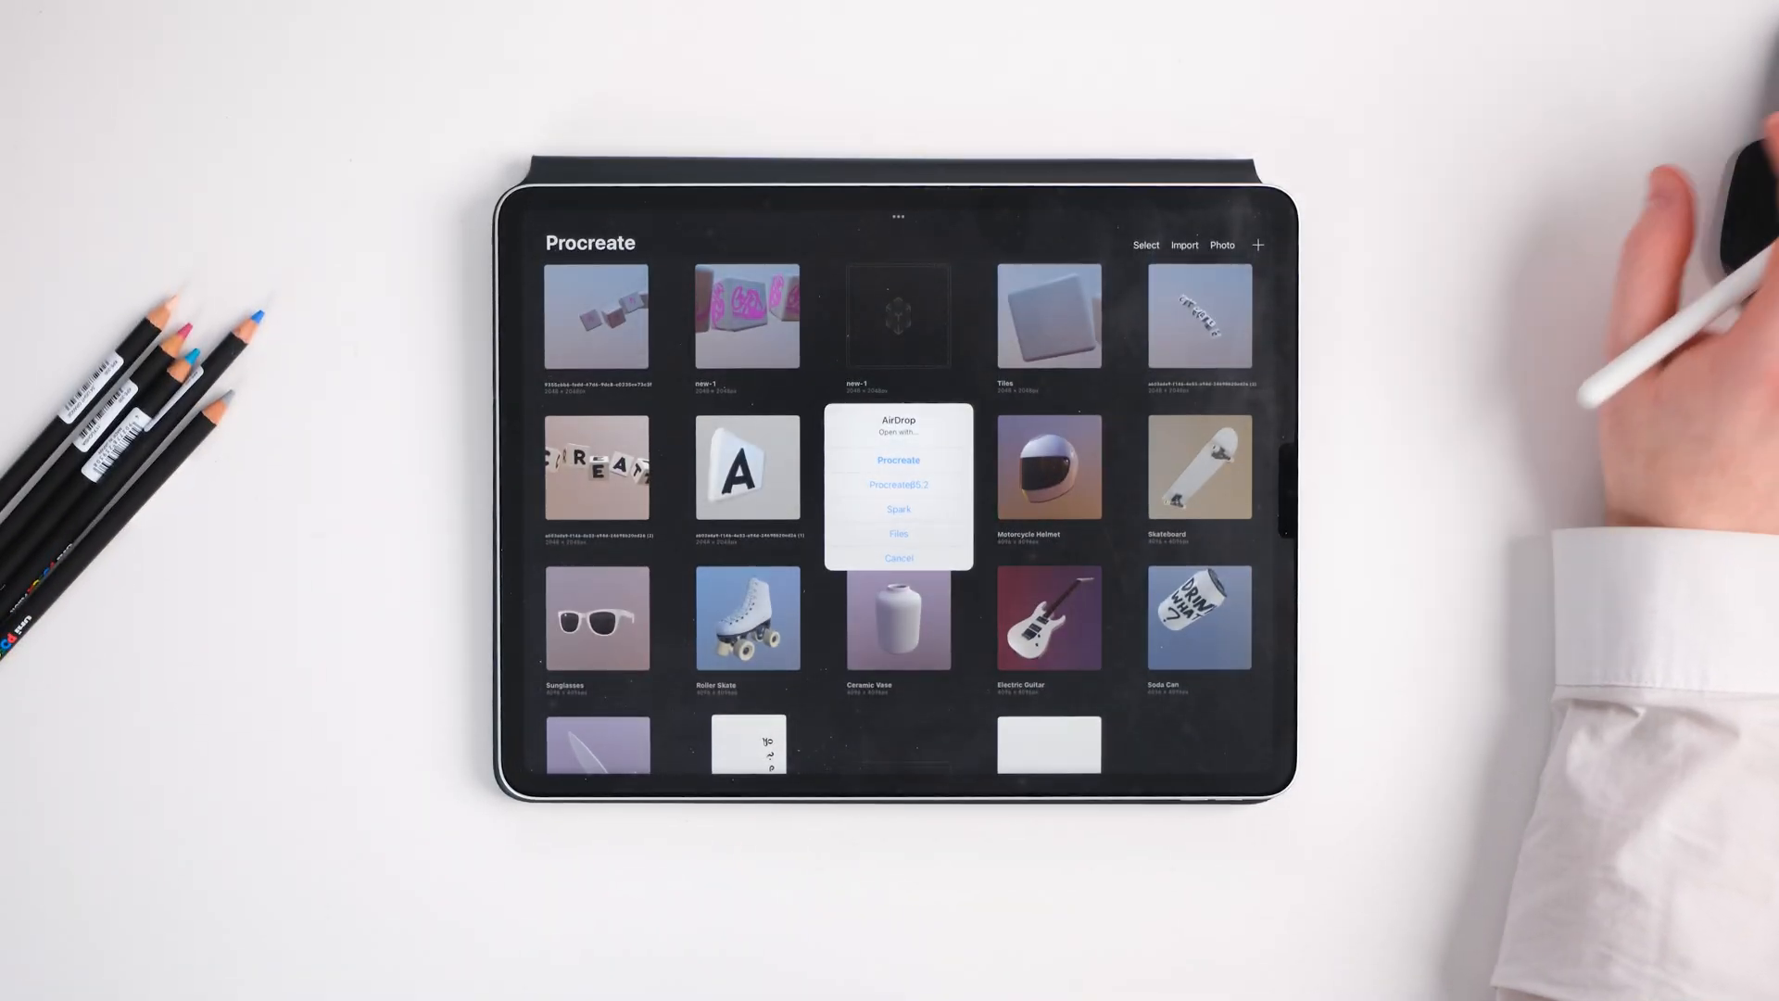
# Open the AirDropped USDZ in Procreate and letter a large black C on the texture canvas
pyautogui.click(897, 459)
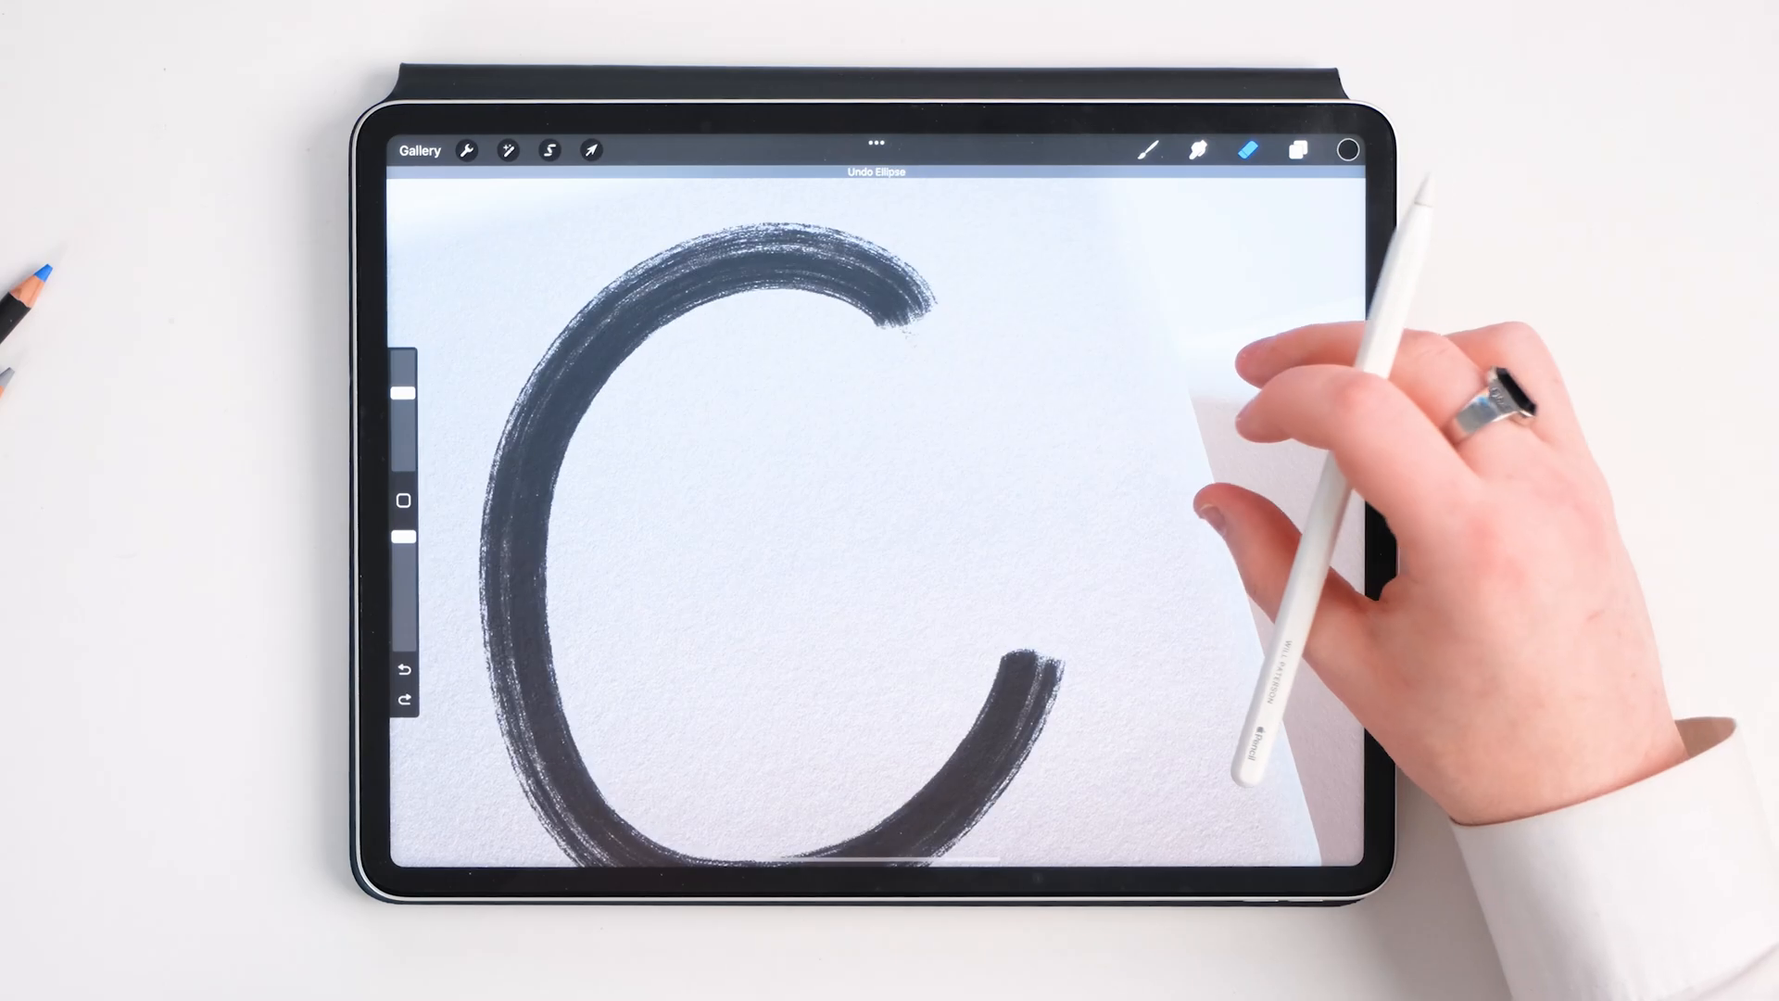
# Paint a hand-lettered character on each cube face so the six cubes spell 'create'
pyautogui.click(1297, 148)
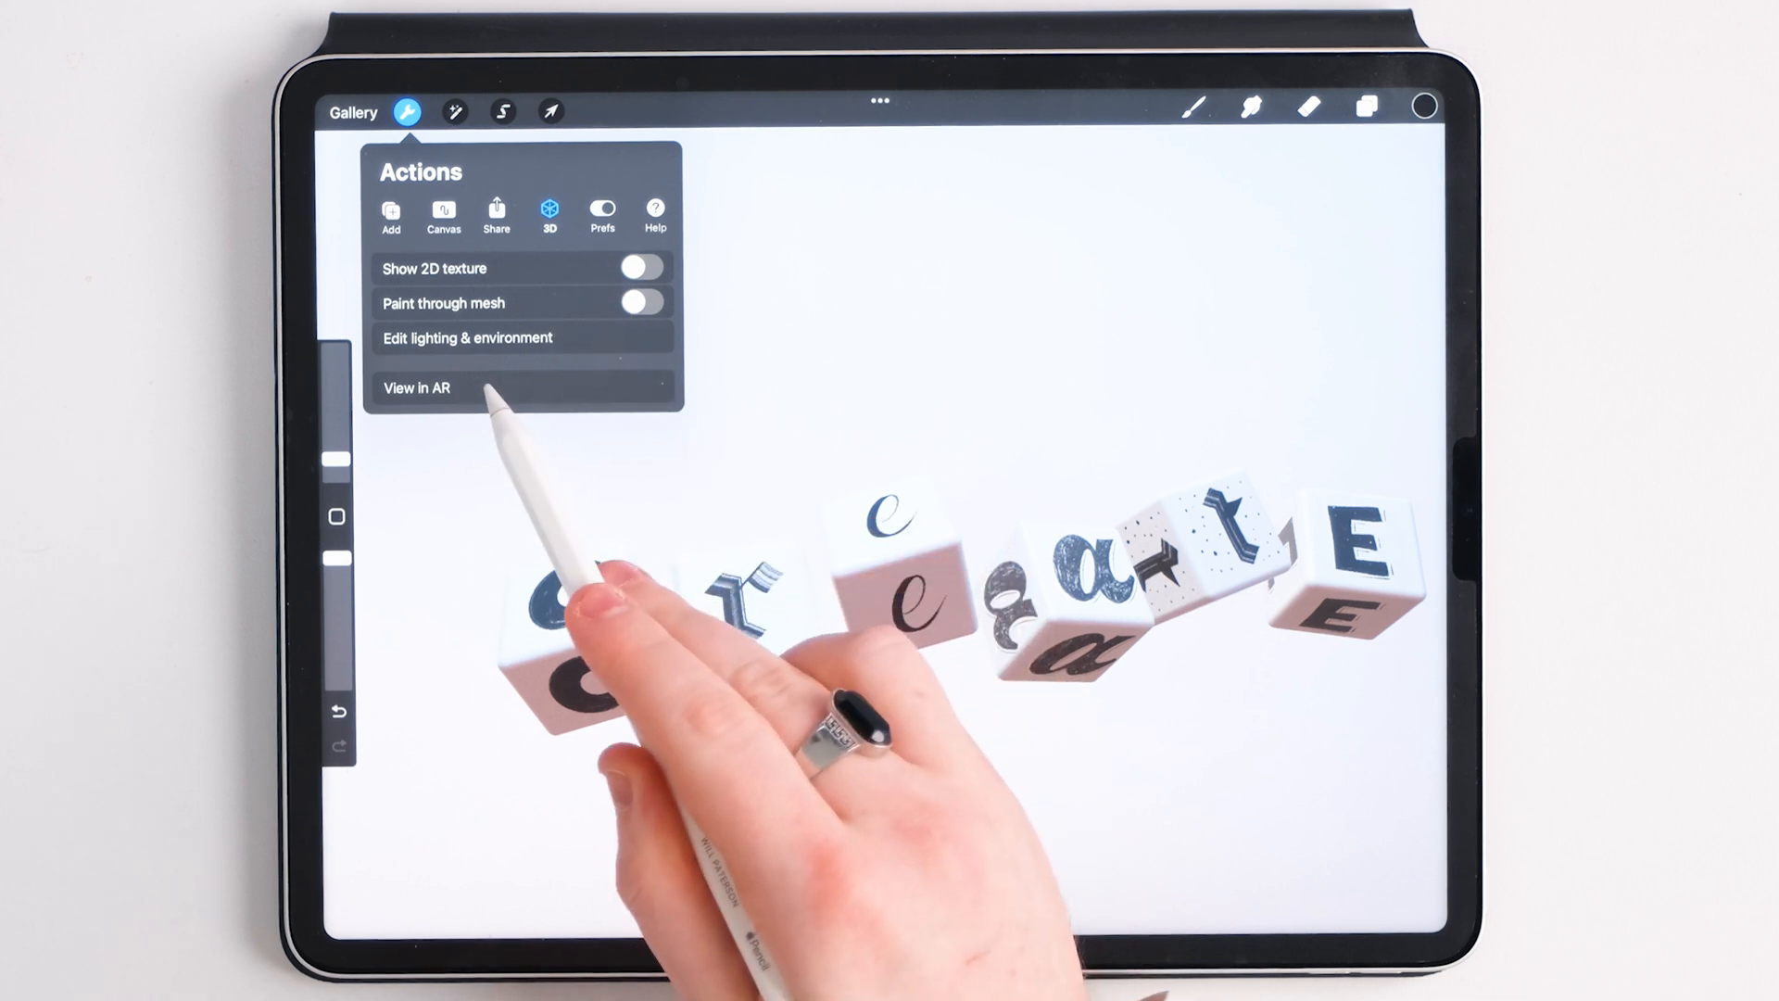
# View the lettered cubes in AR, export the textures, and return to the Vectary project
pyautogui.click(465, 337)
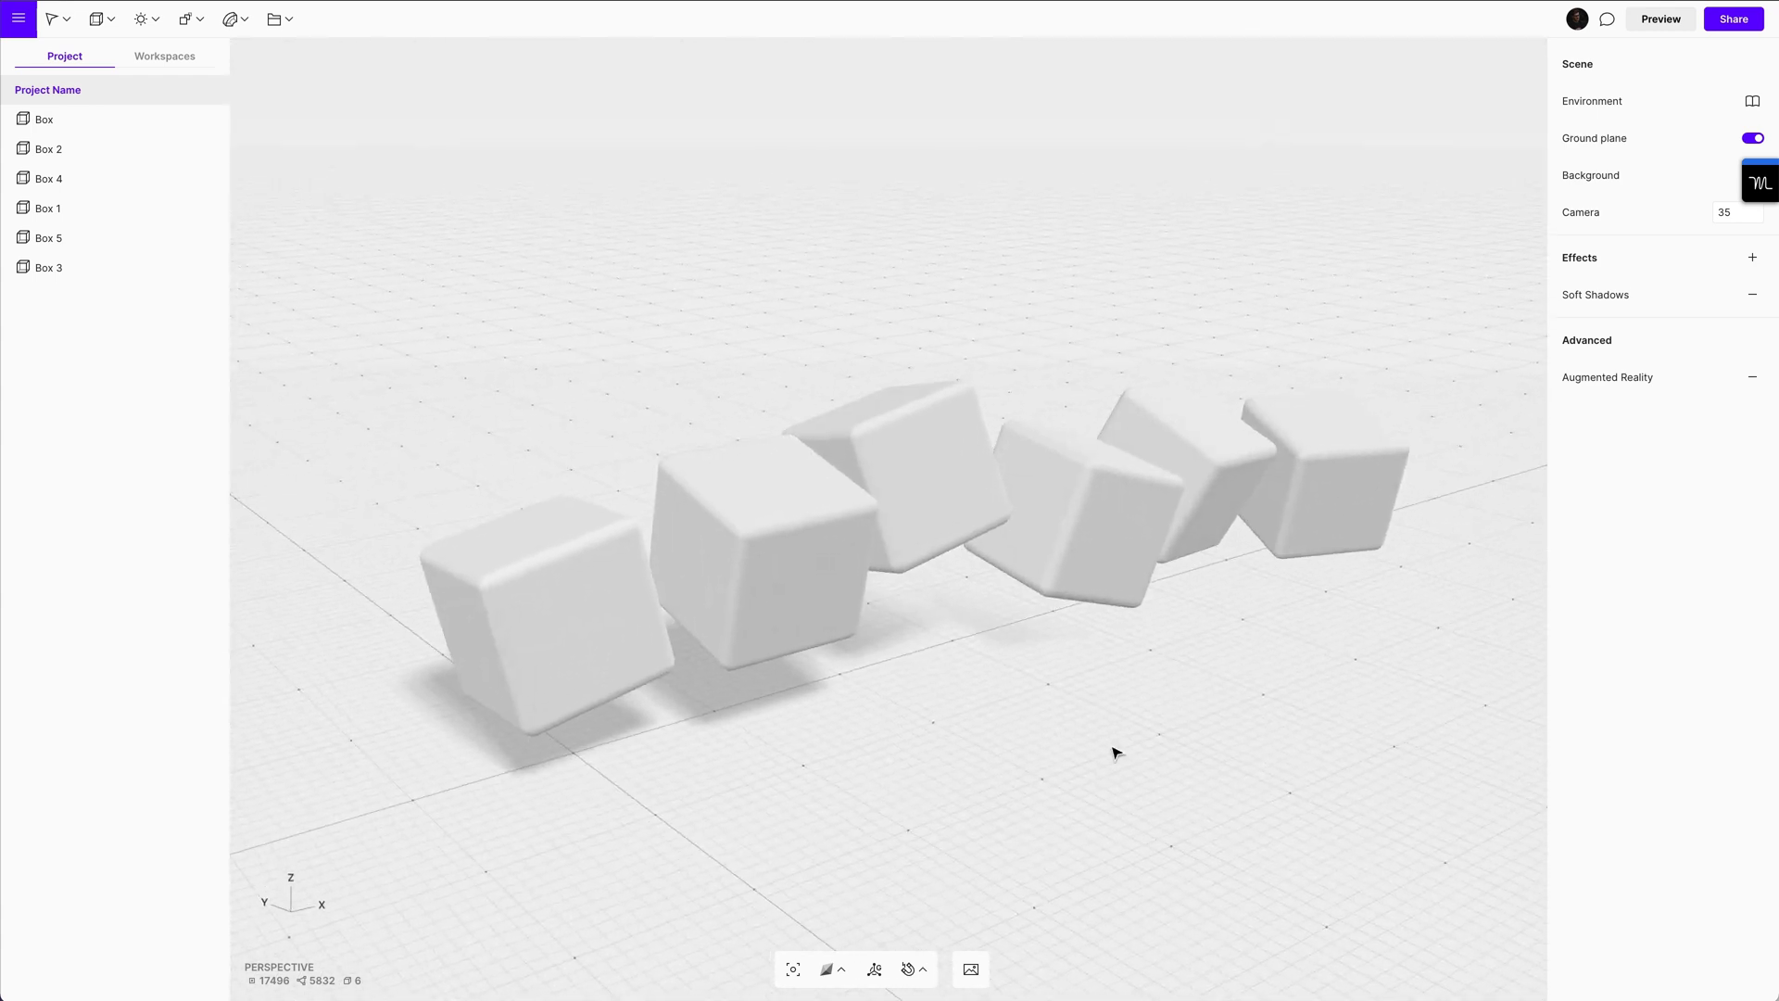
# Set a cube's material Color to Texture and upload the C lettering PNG onto it
pyautogui.click(530, 584)
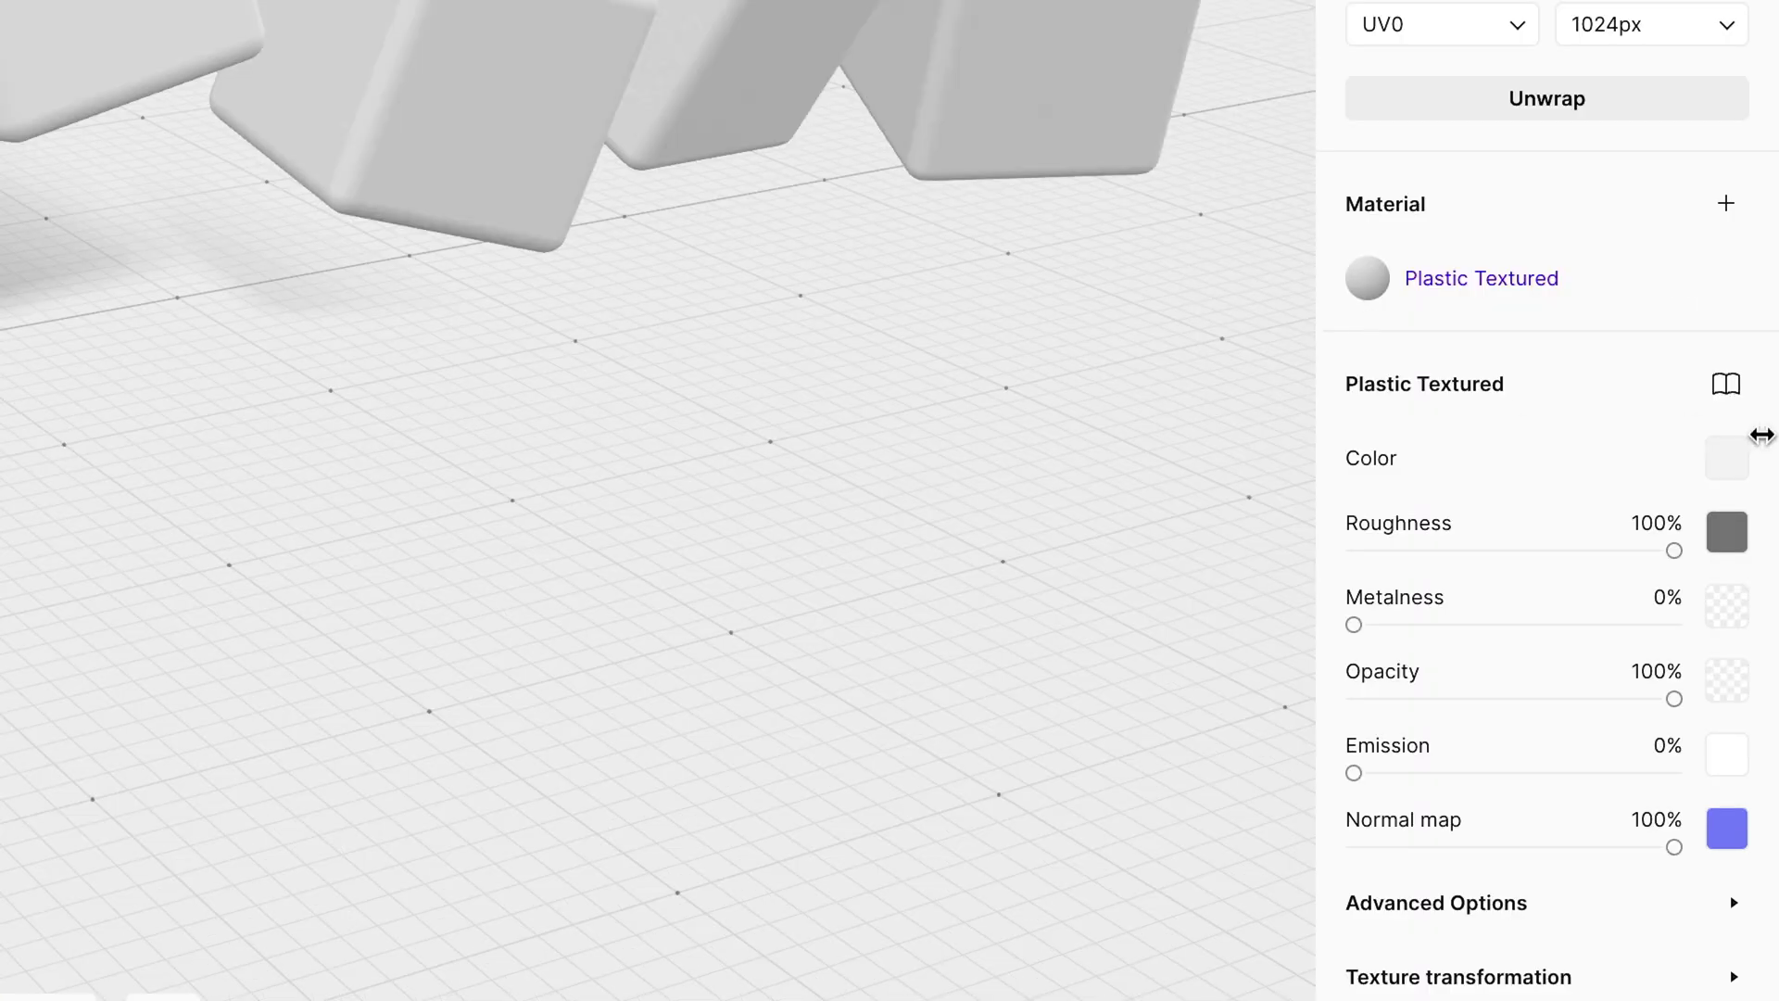
pyautogui.click(1725, 458)
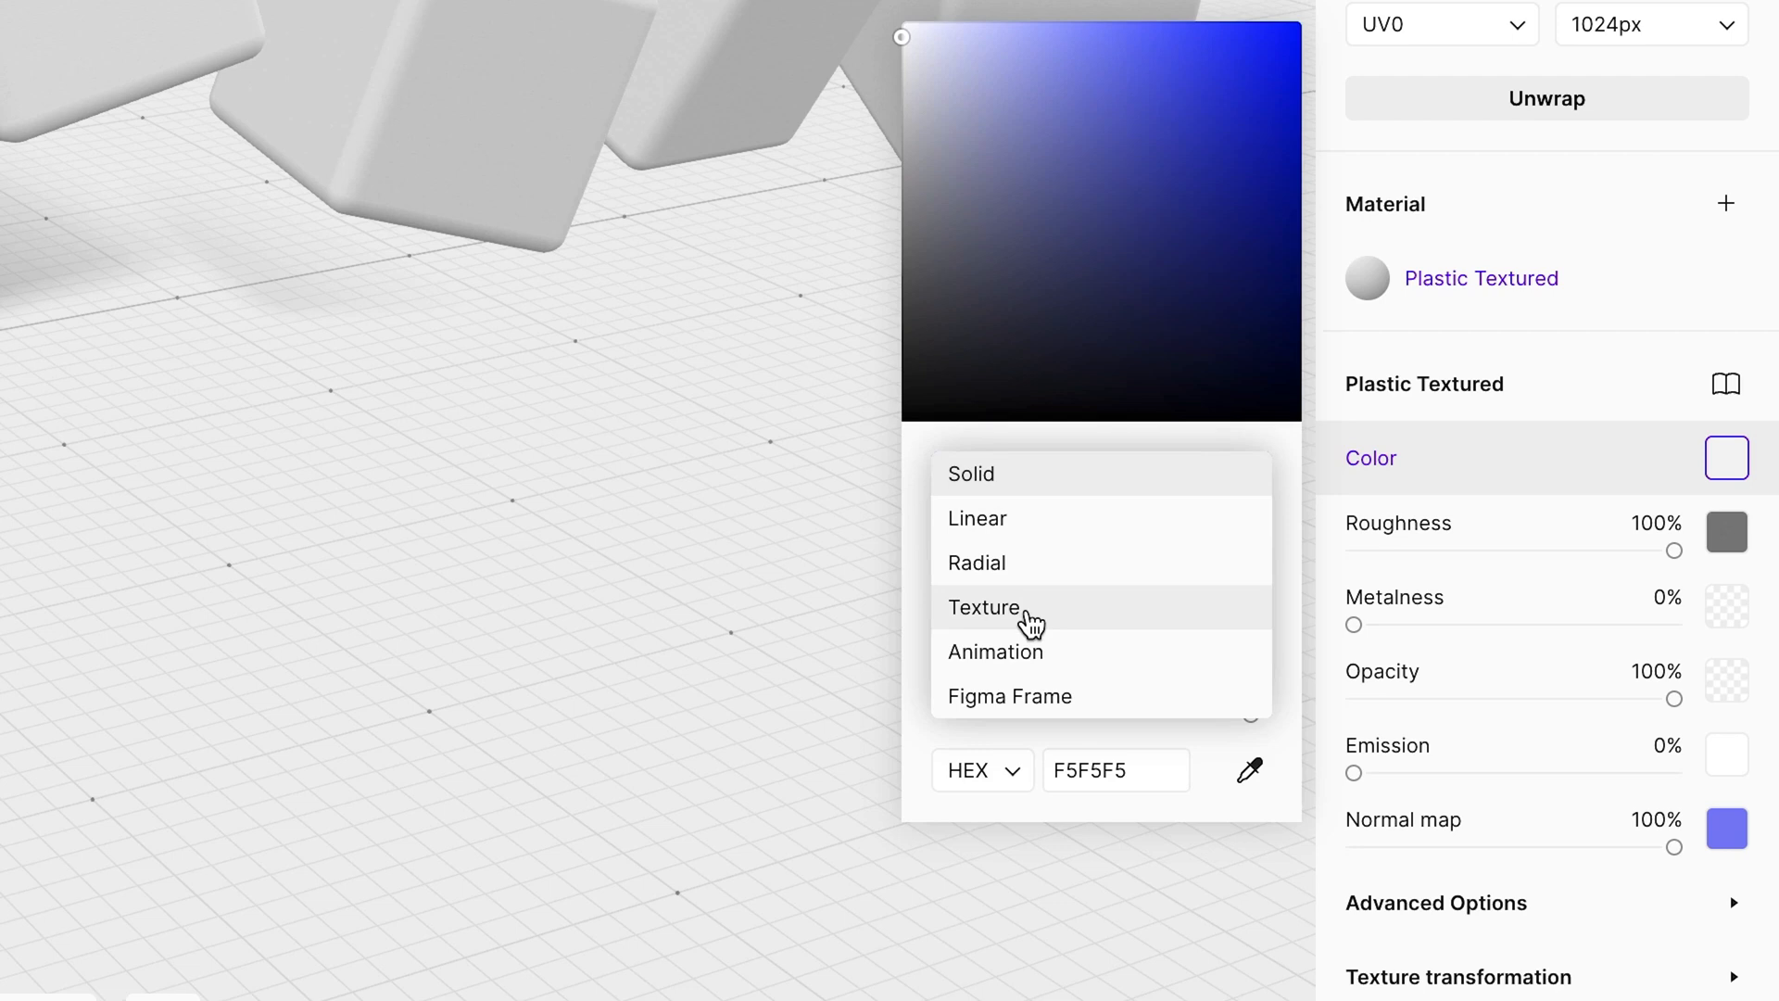
pyautogui.click(984, 608)
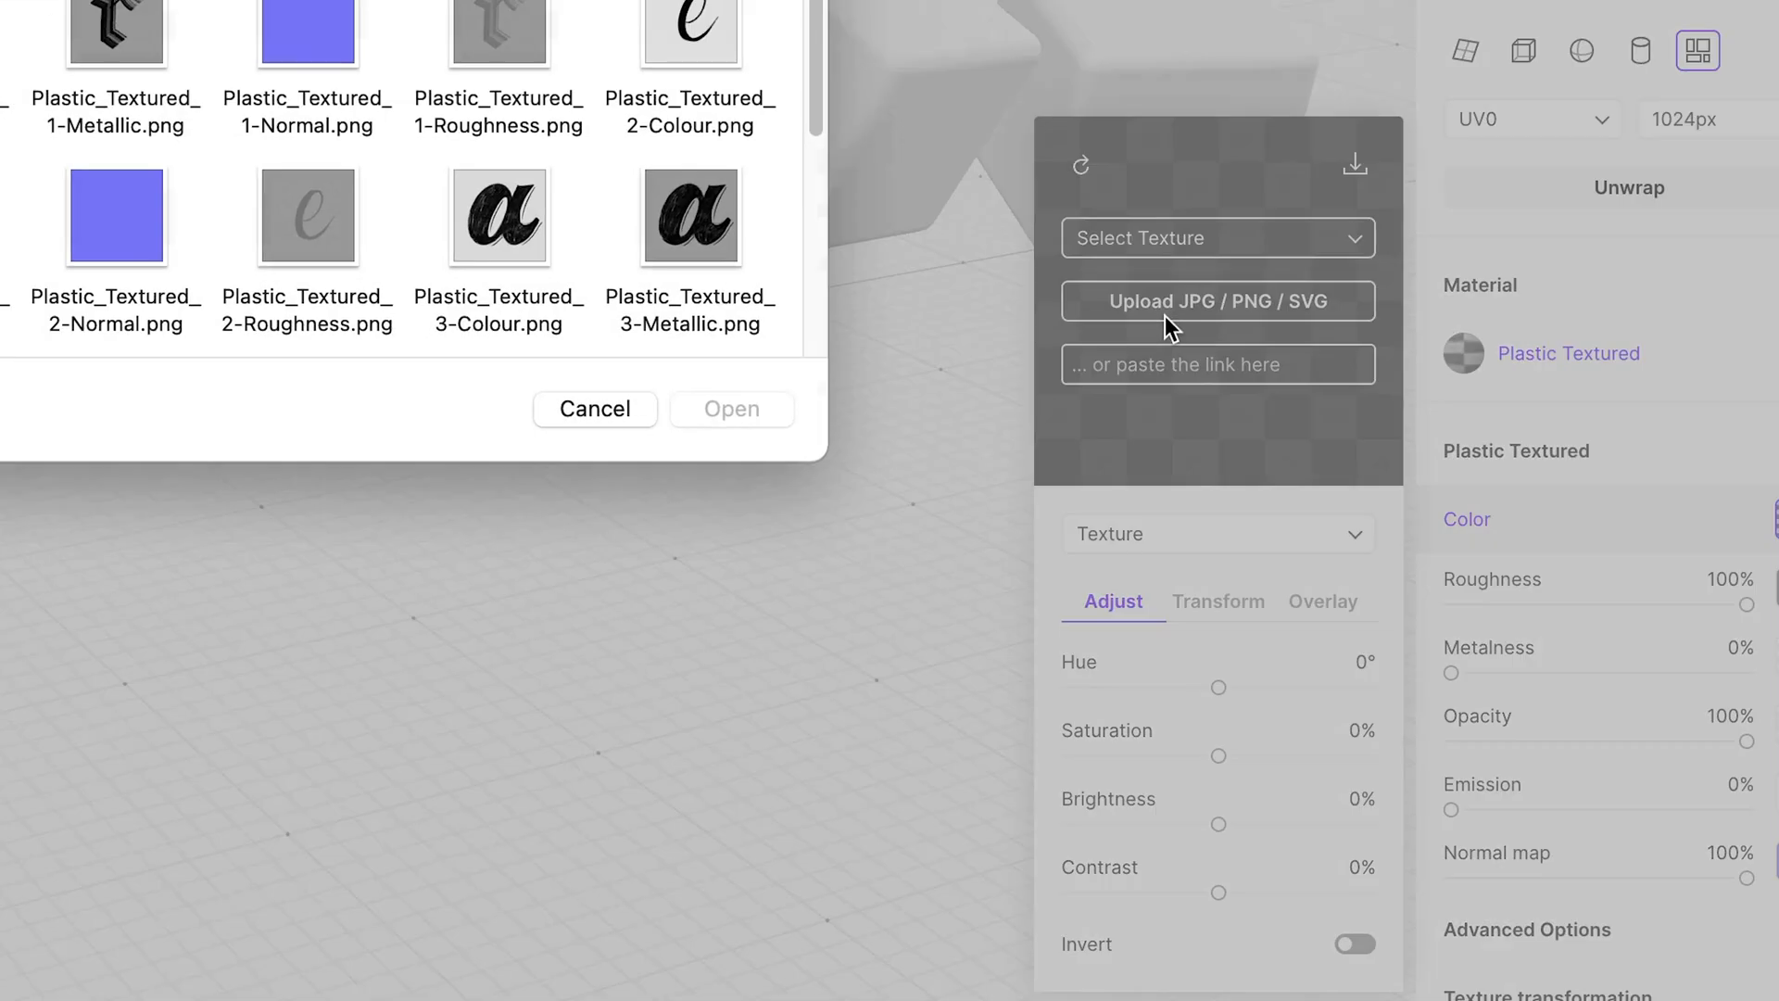
pyautogui.click(1218, 300)
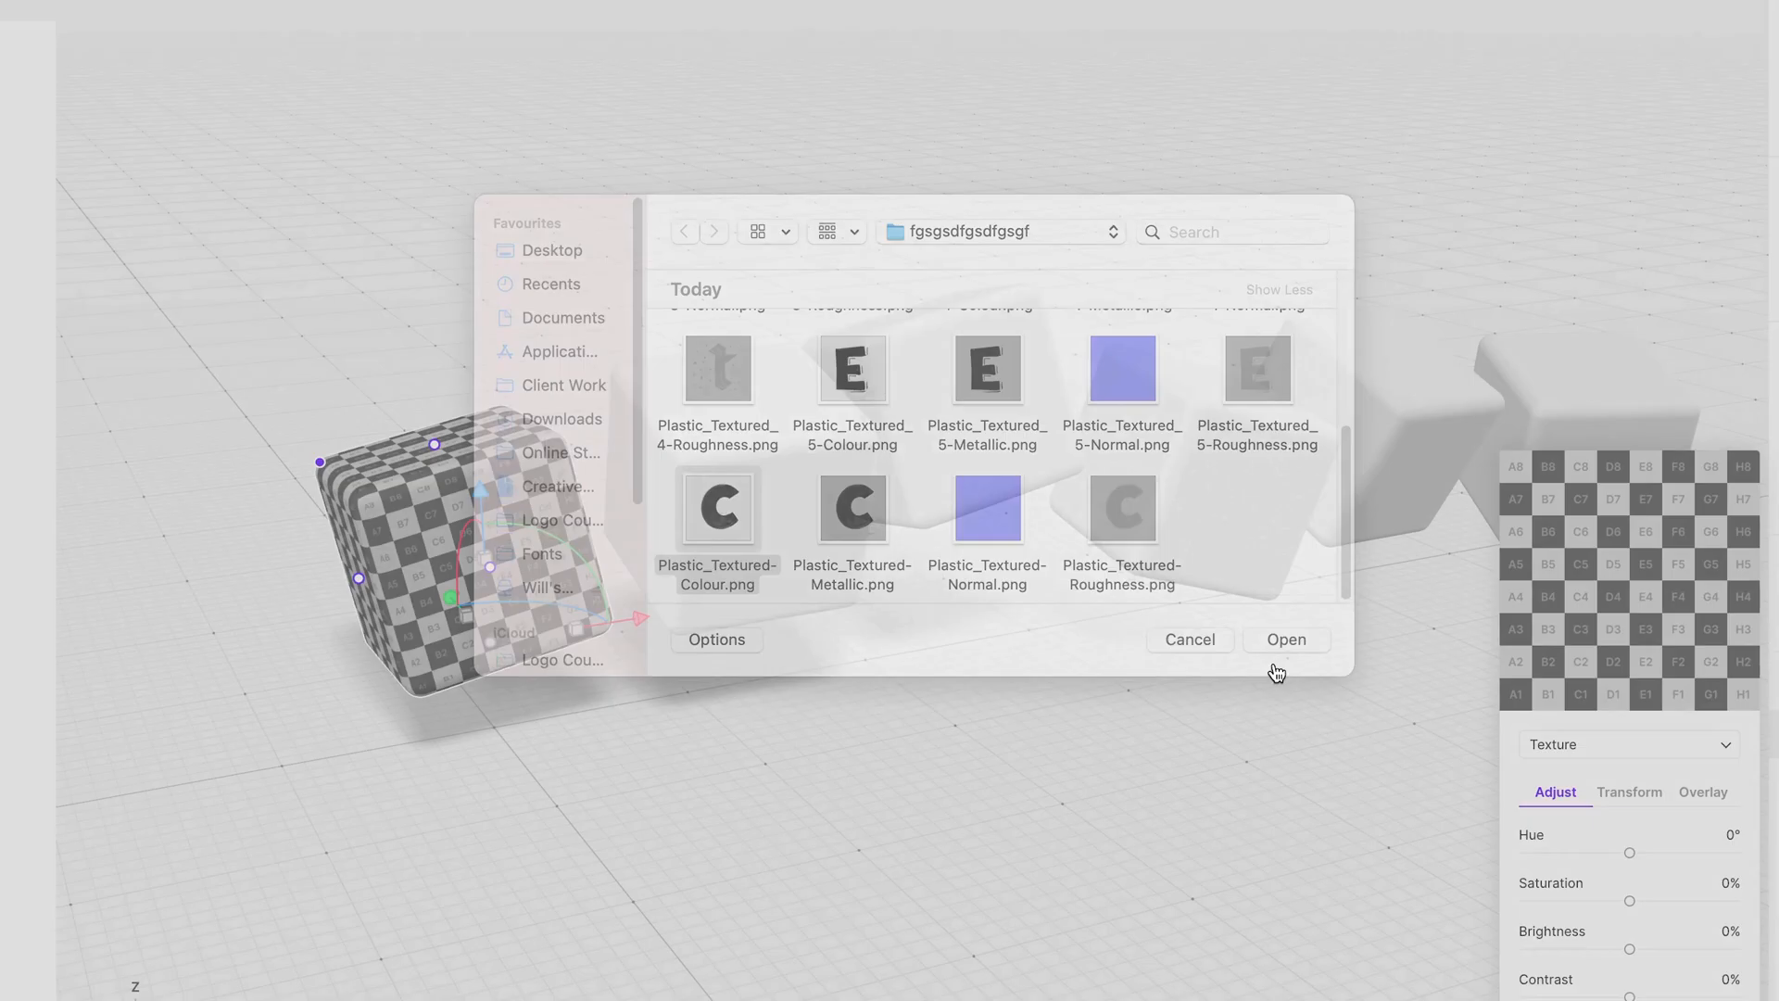
pyautogui.click(1285, 639)
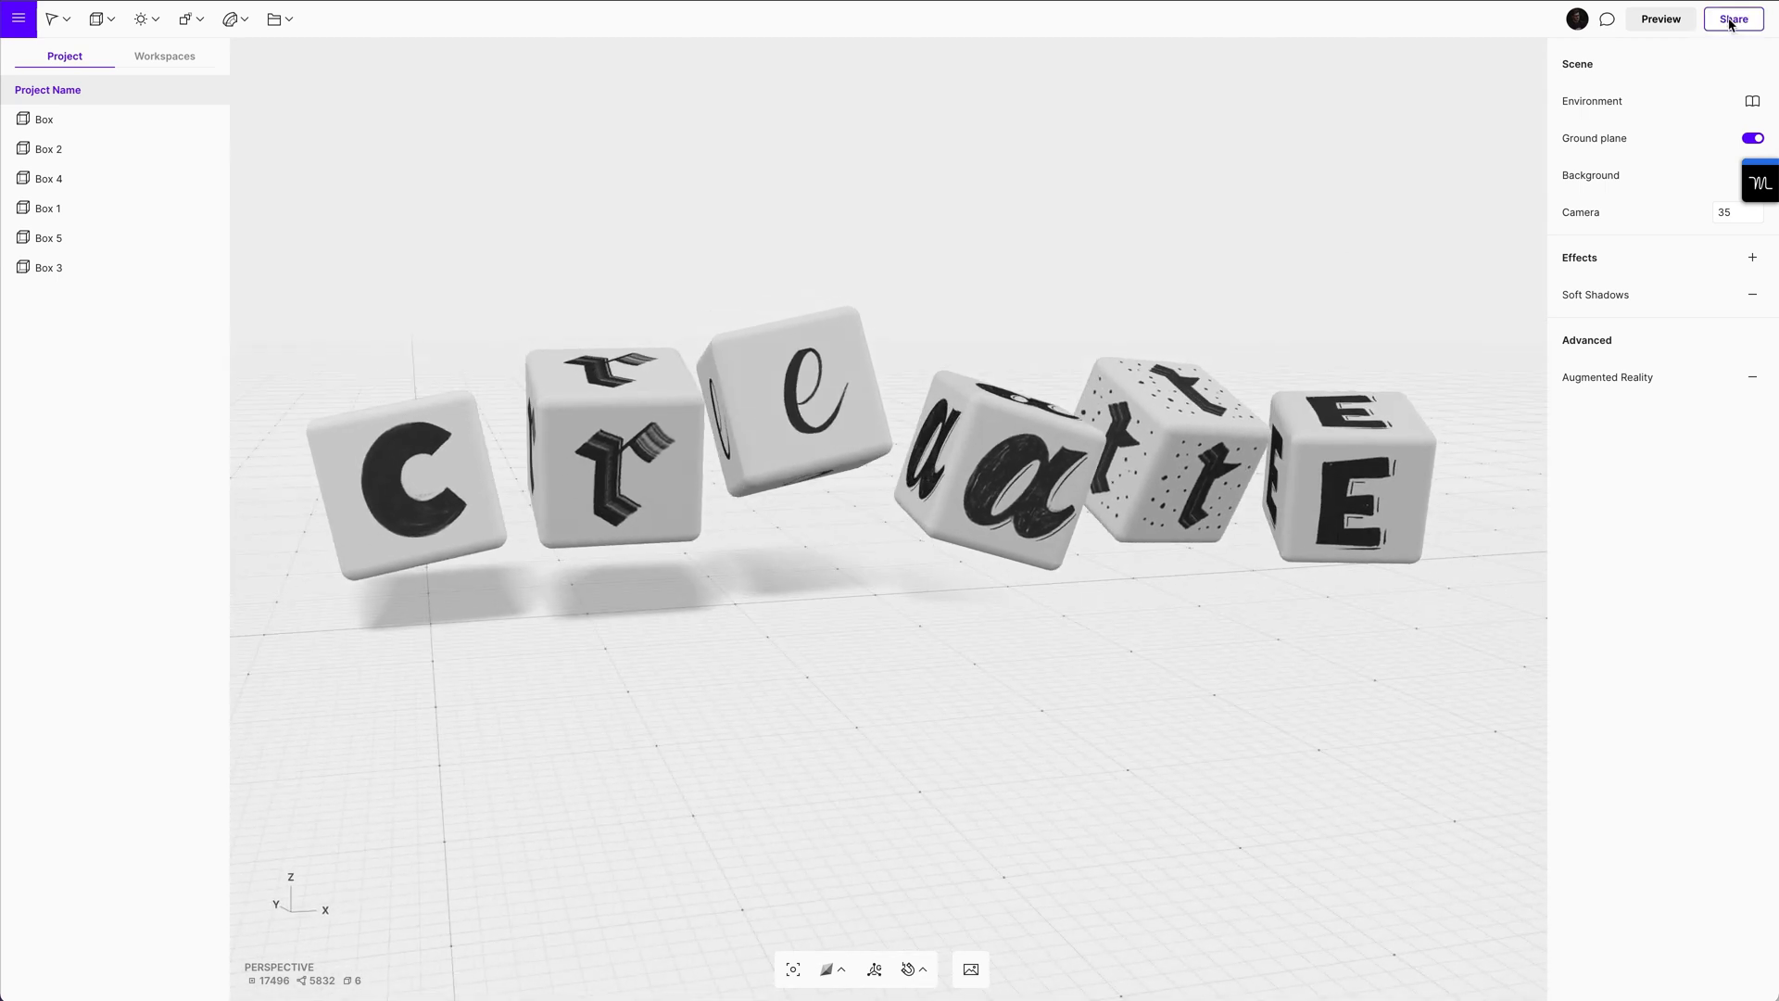
# Check the Augmented Reality source files, then switch Share to web on for a public link
pyautogui.click(1731, 19)
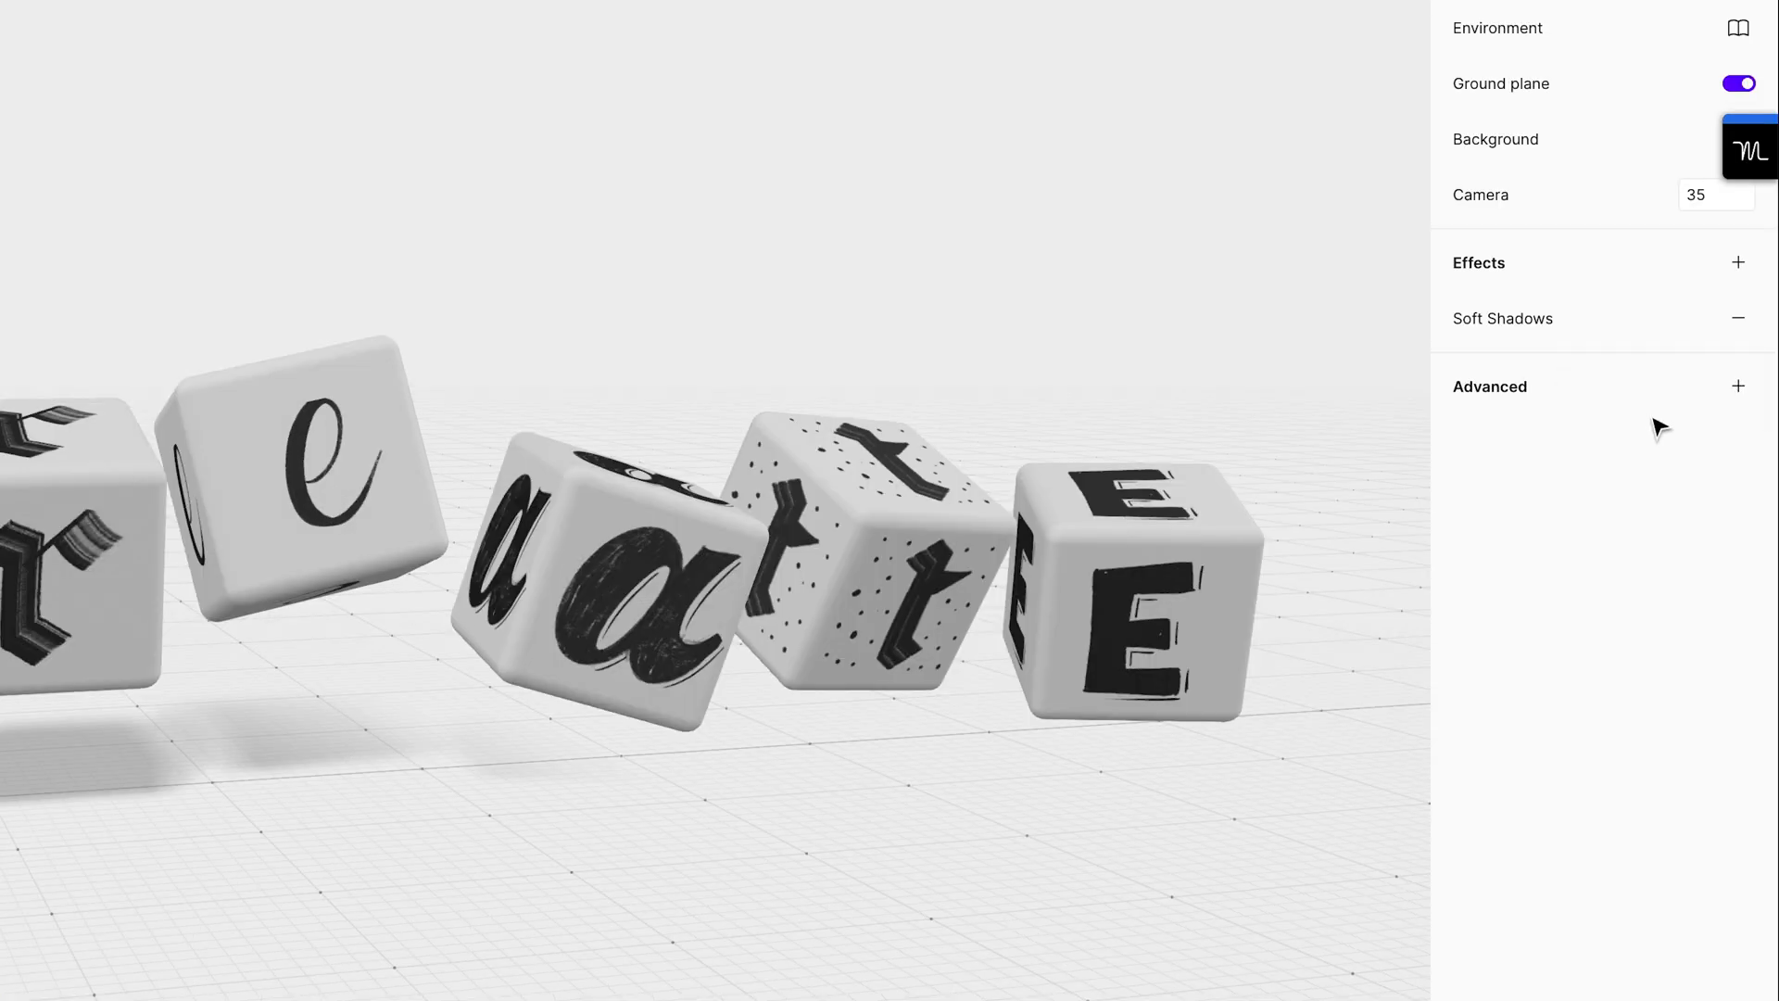
pyautogui.click(1736, 385)
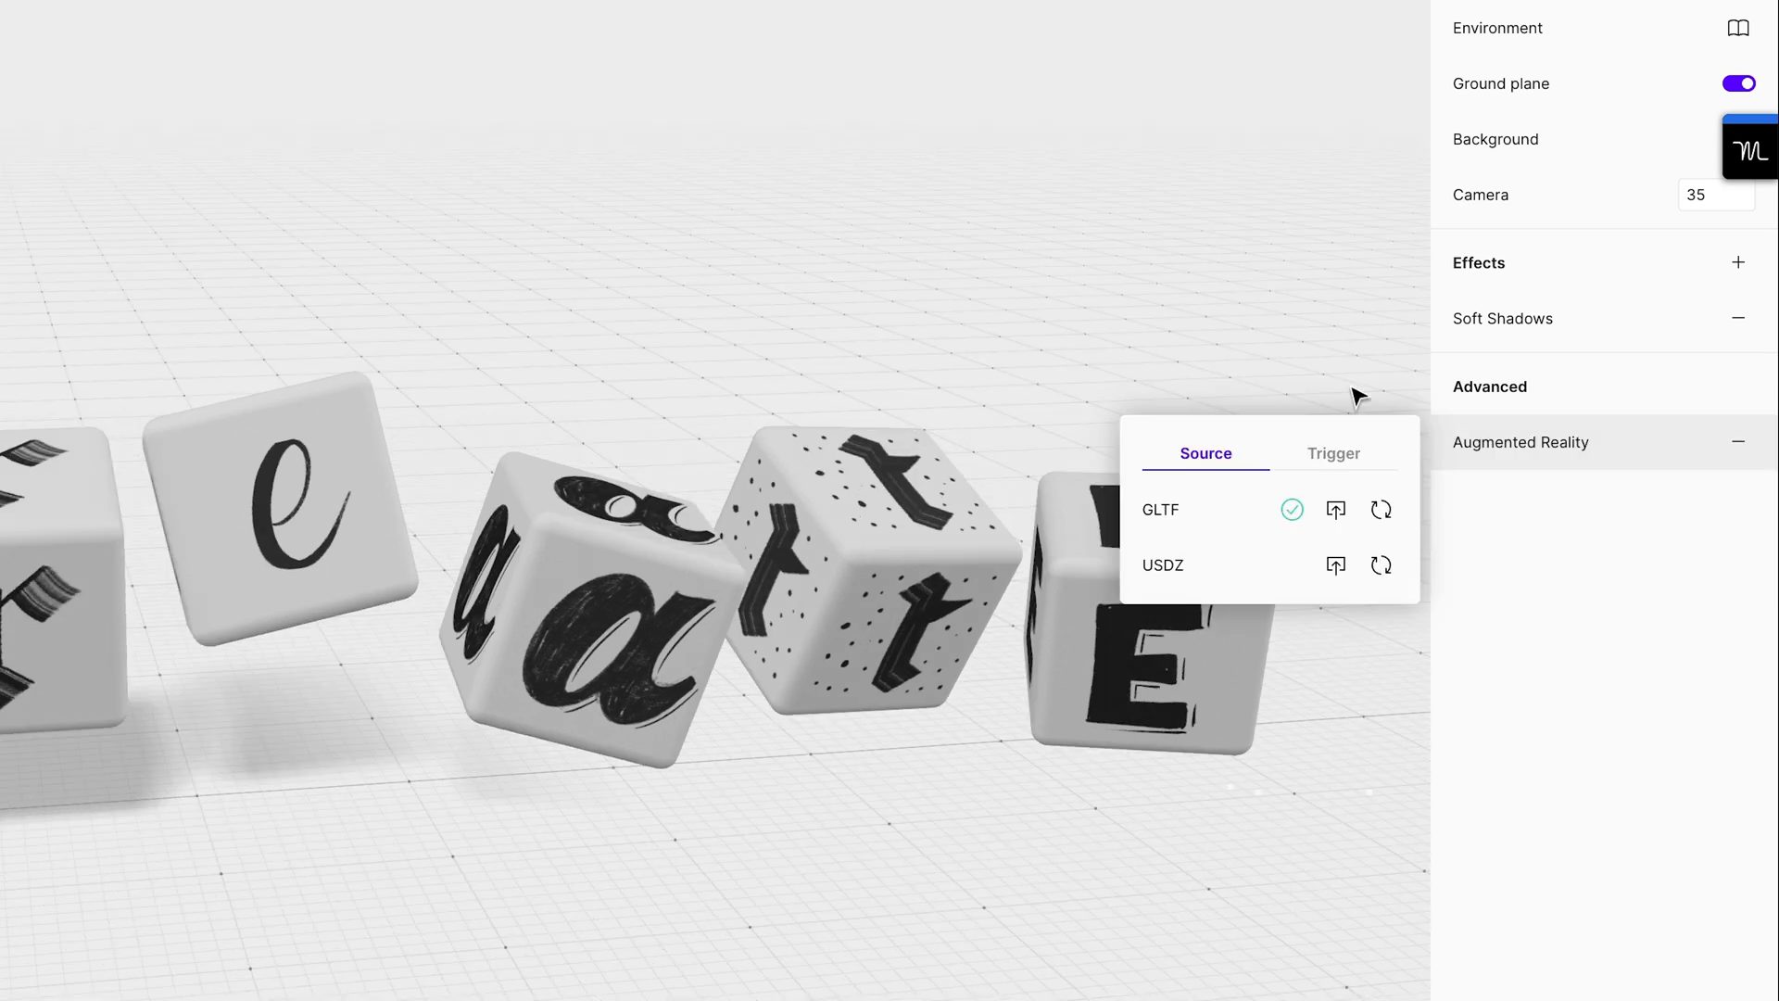
pyautogui.click(1710, 20)
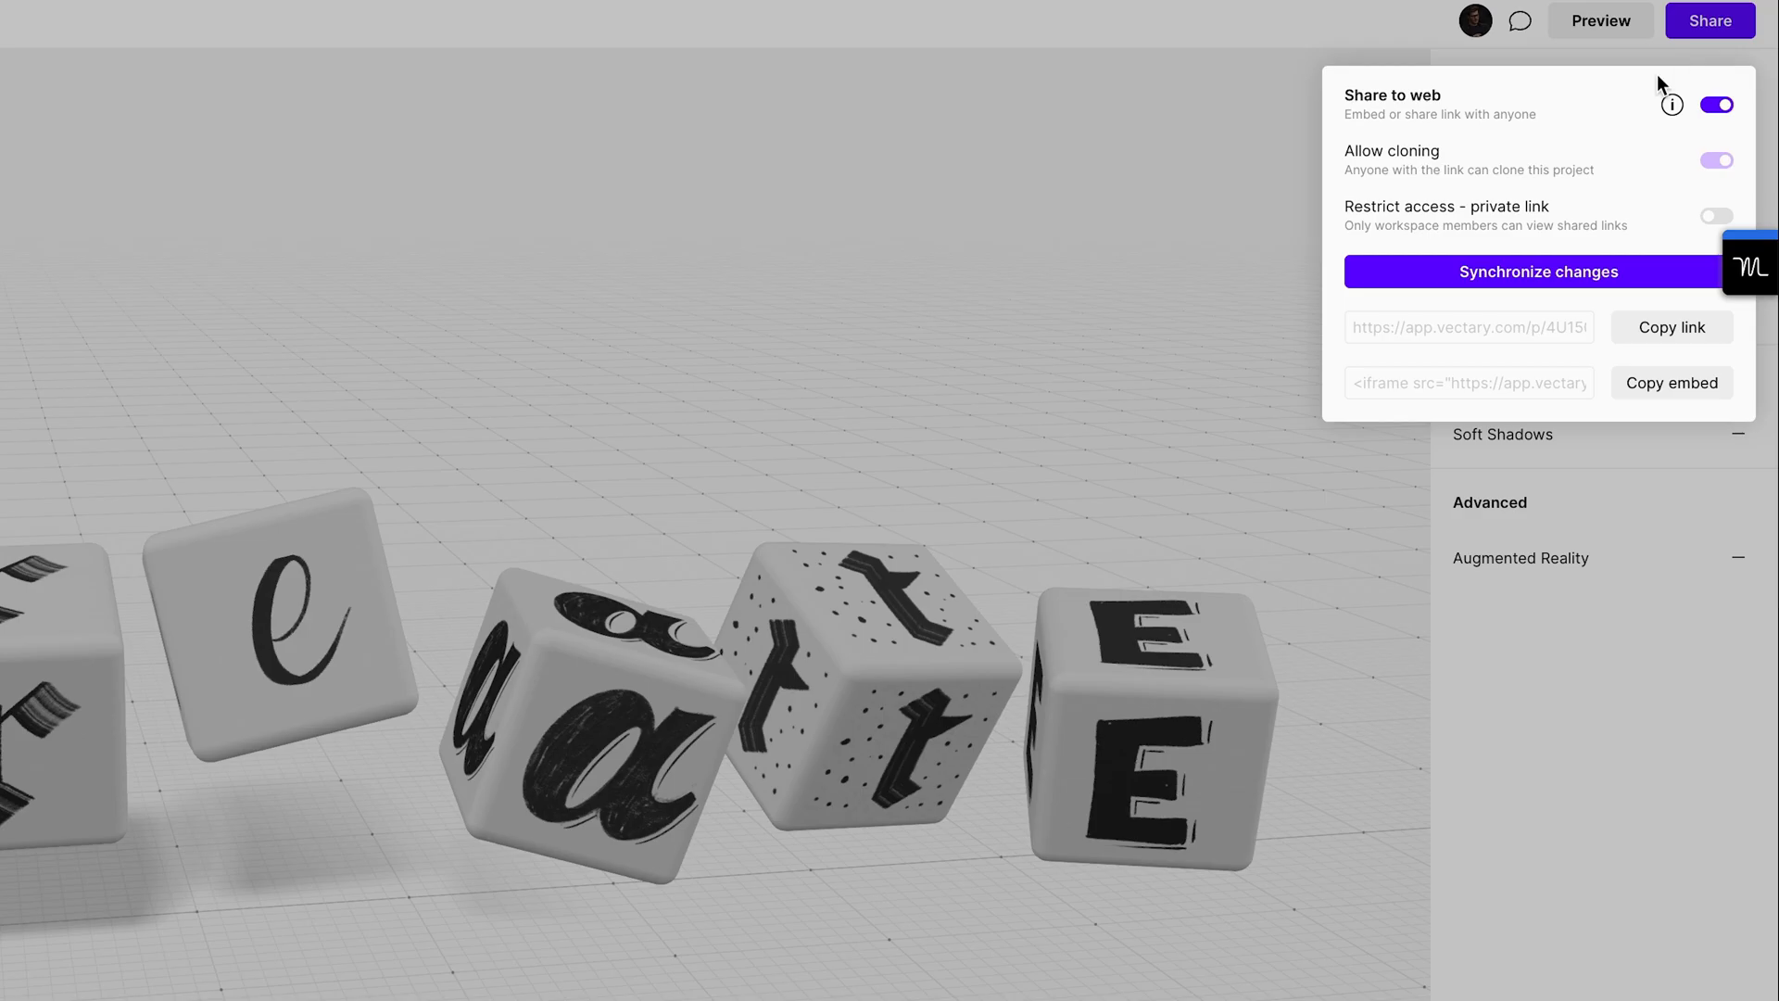